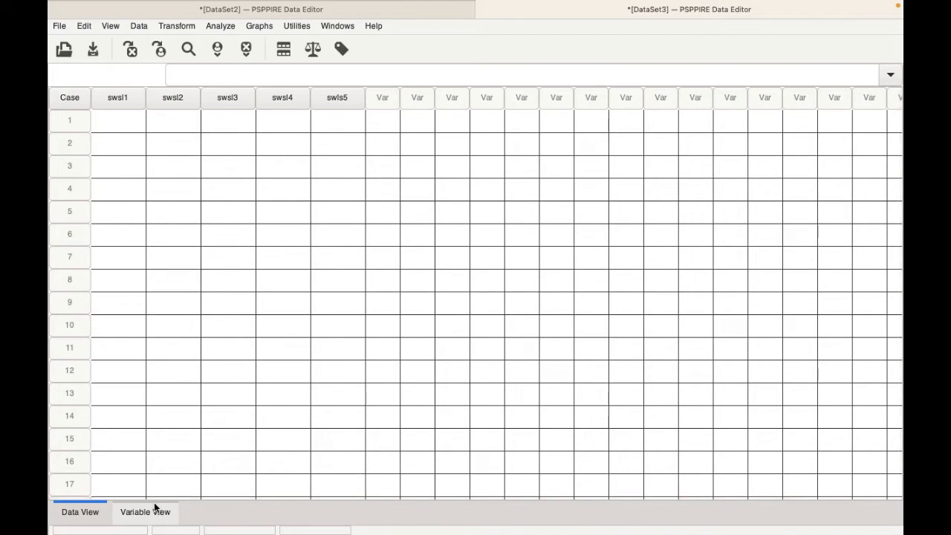
Enter case 1 scores 7, 5, 5, 6, 6 across swsl1–swsl5 in the data grid
{"action": "left_click", "coordinate": [146, 511]}
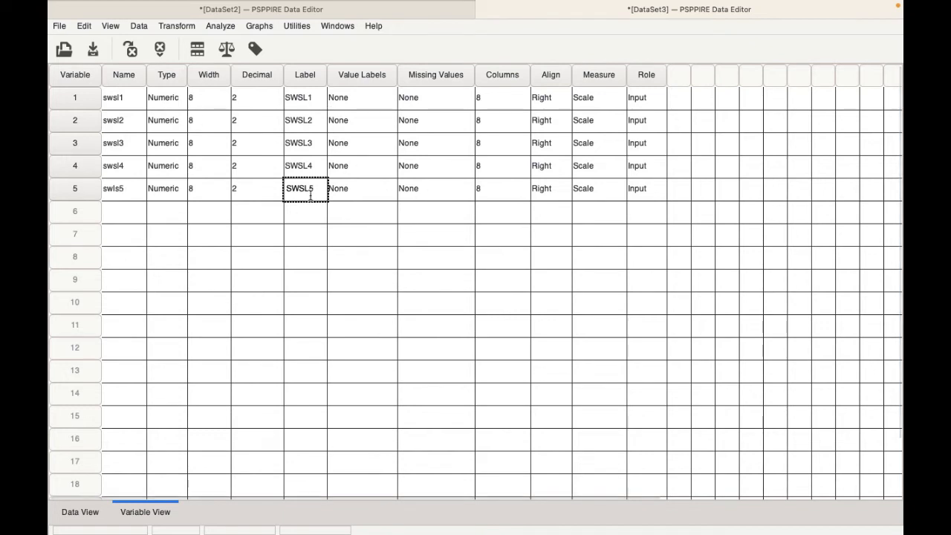
{"action": "left_click", "coordinate": [80, 511]}
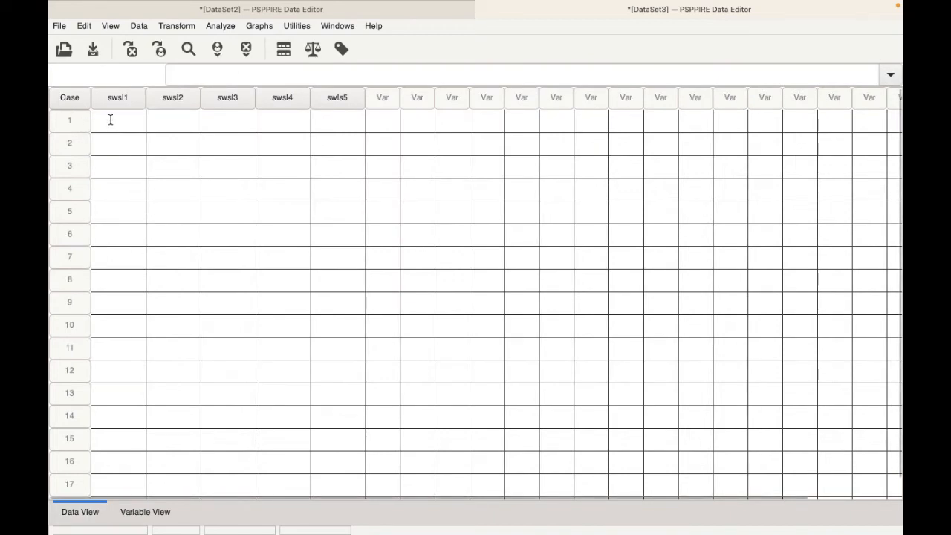
{"action": "type", "text": "7"}
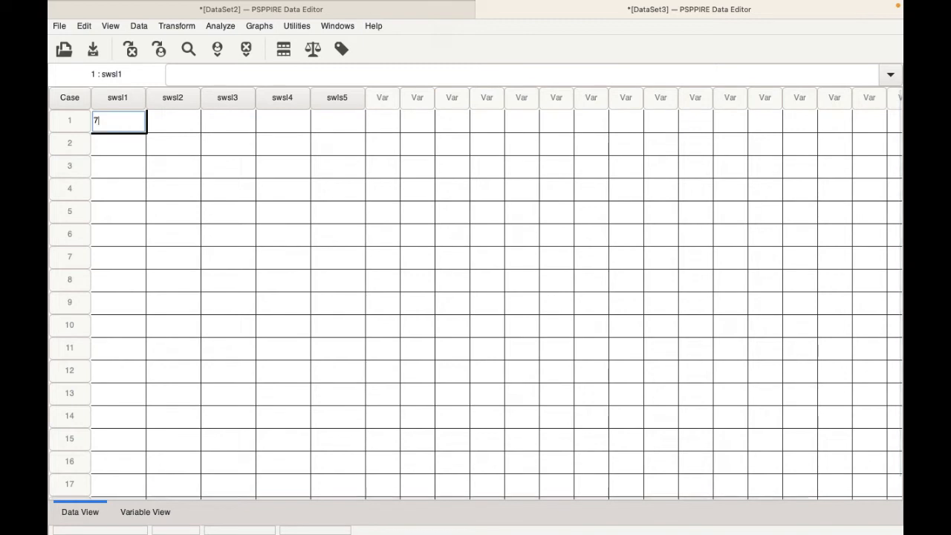
{"action": "mouse_move", "coordinate": [181, 126]}
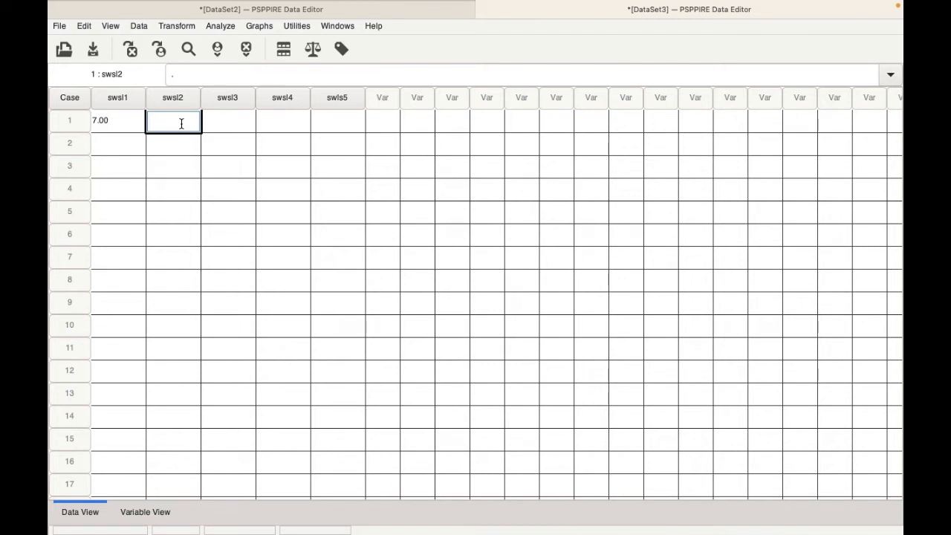
{"action": "type", "text": "5.00"}
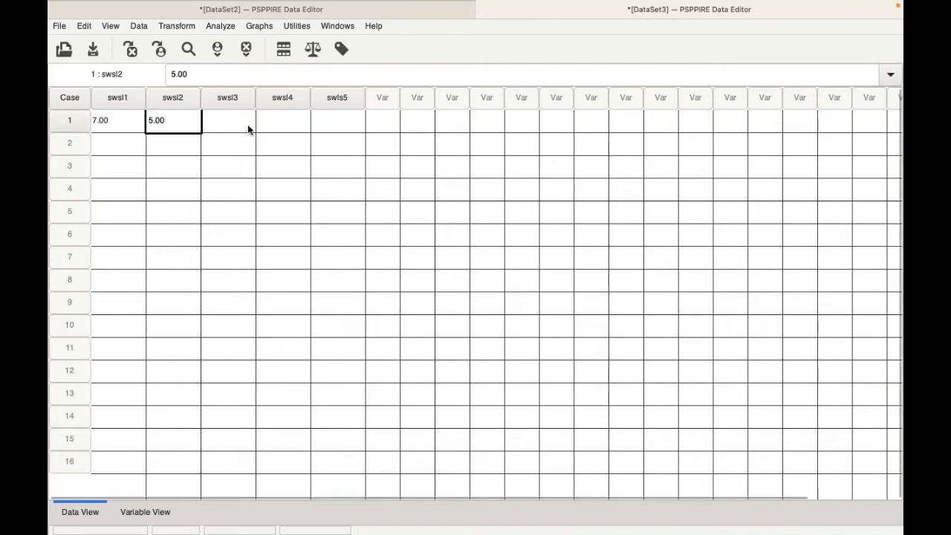
{"action": "type", "text": "5.00"}
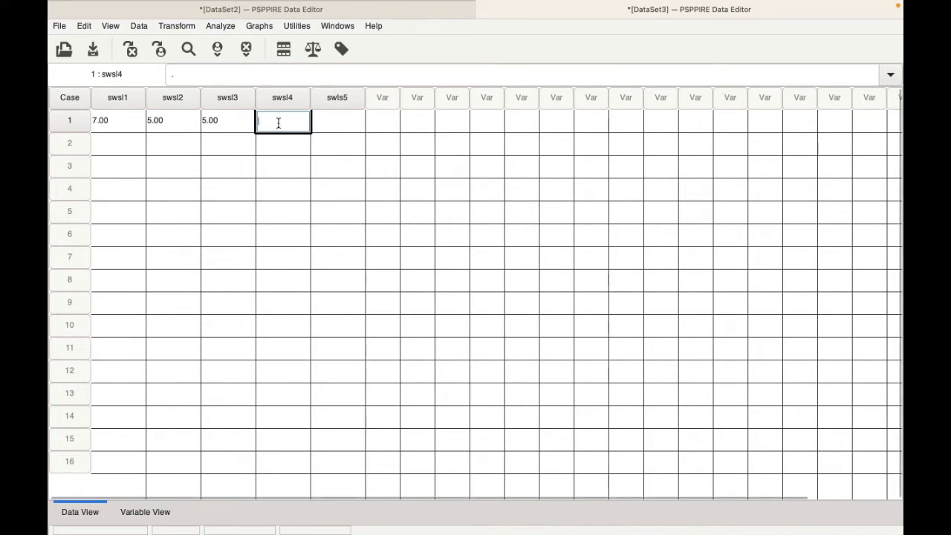
{"action": "type", "text": "6.00"}
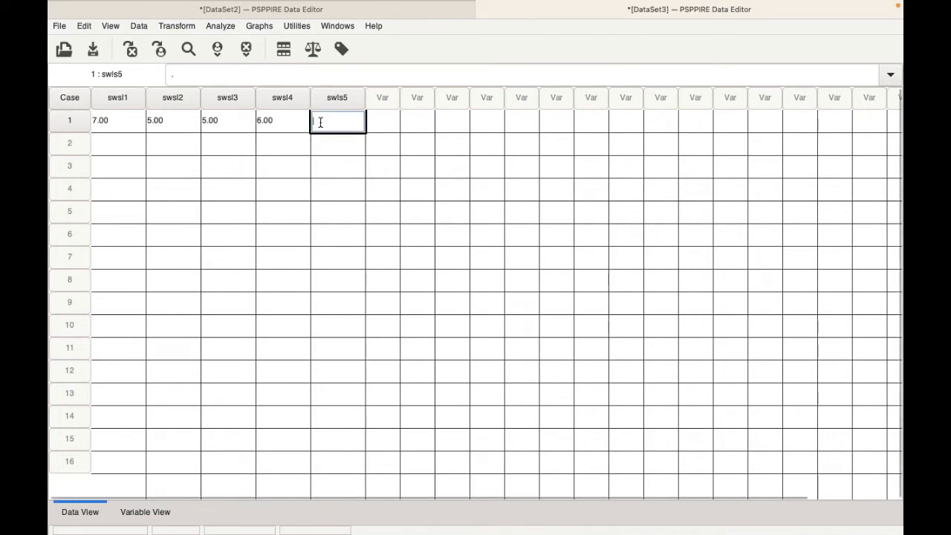
{"action": "type", "text": "7"}
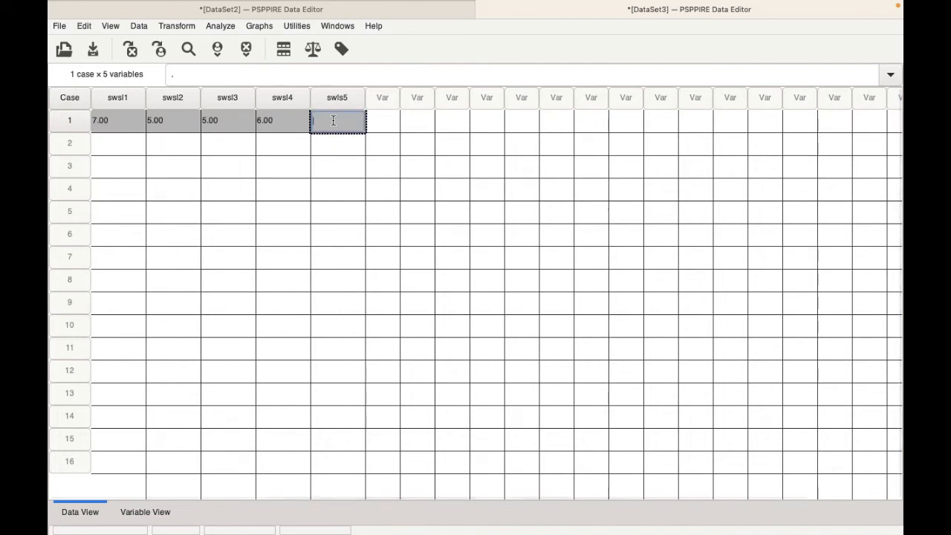
{"action": "type", "text": "6.00"}
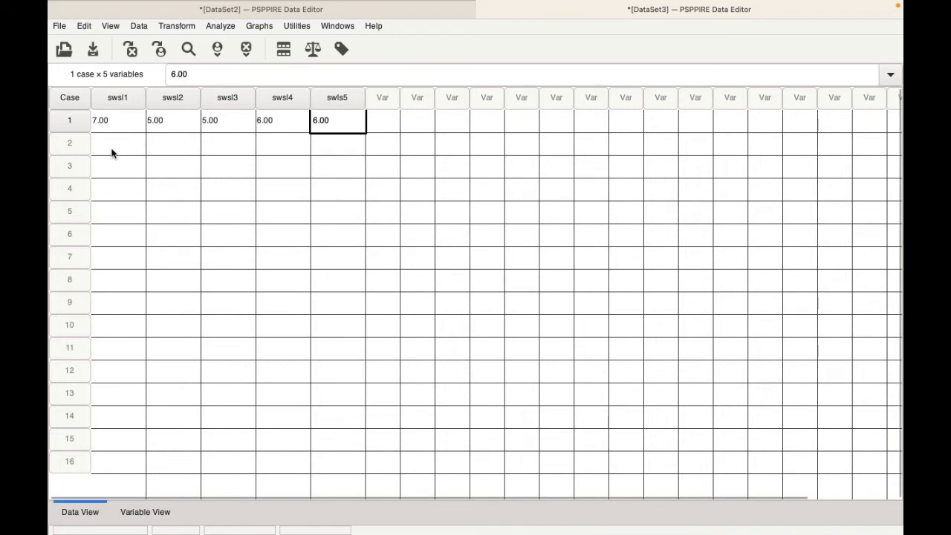
{"action": "mouse_move", "coordinate": [122, 398]}
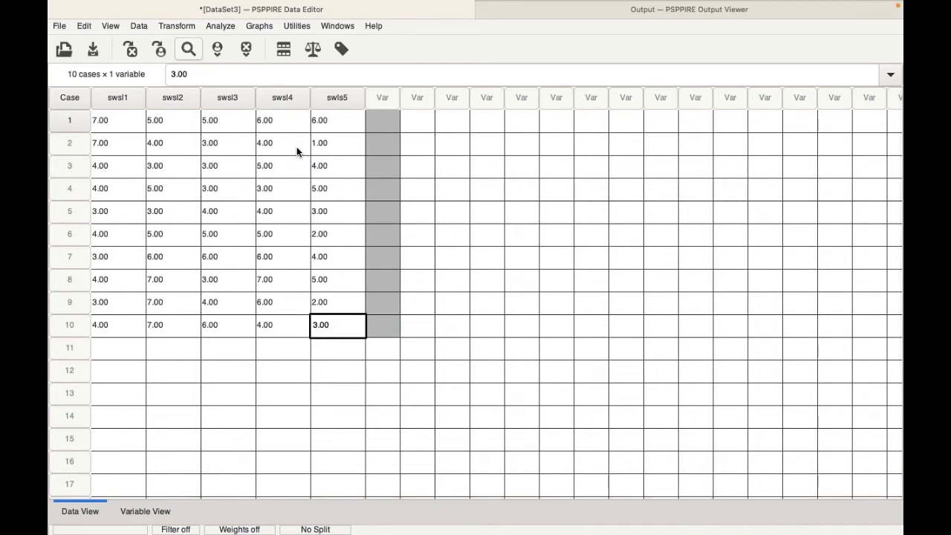
{"action": "mouse_move", "coordinate": [58, 318]}
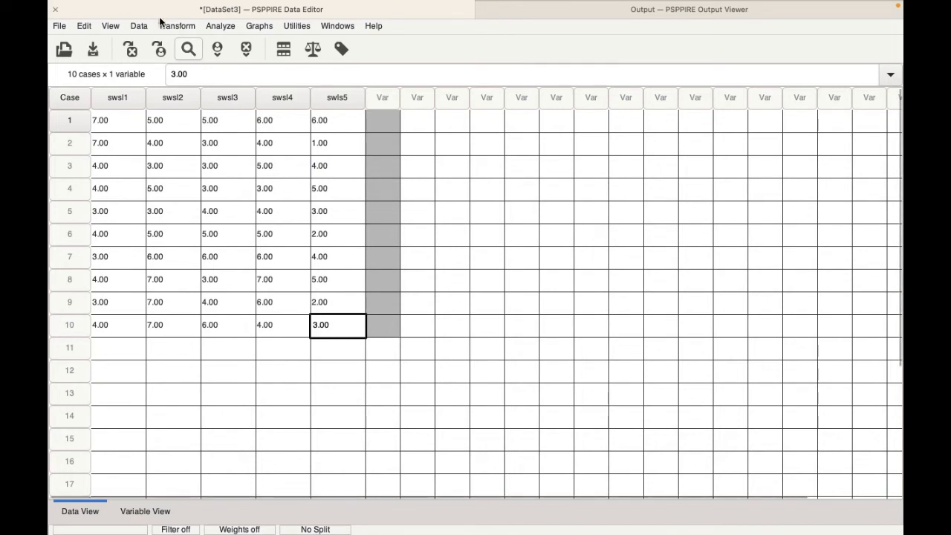
In Compute Variable, build swsl1+swsl2+swsl3+swsl4+swsl5 with target variable totswls
{"action": "left_click", "coordinate": [177, 26]}
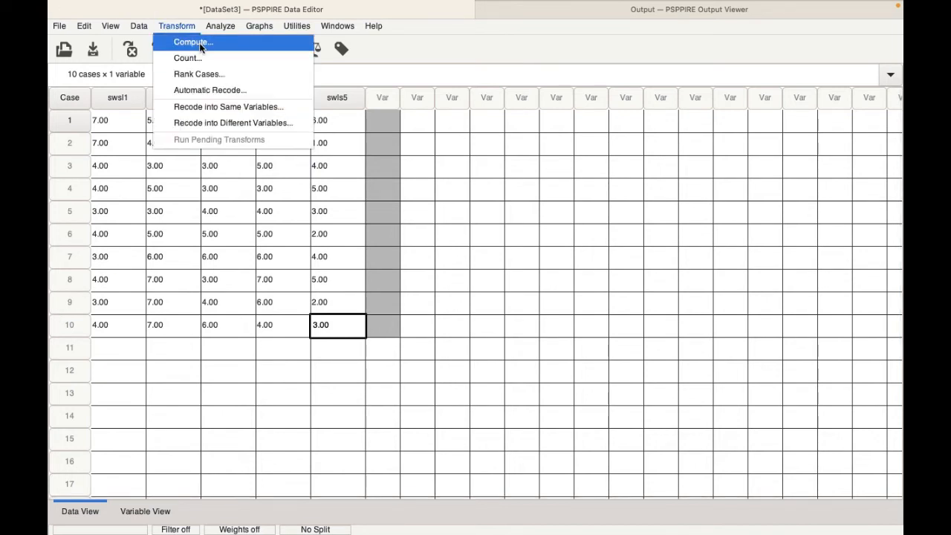
{"action": "left_click", "coordinate": [192, 42]}
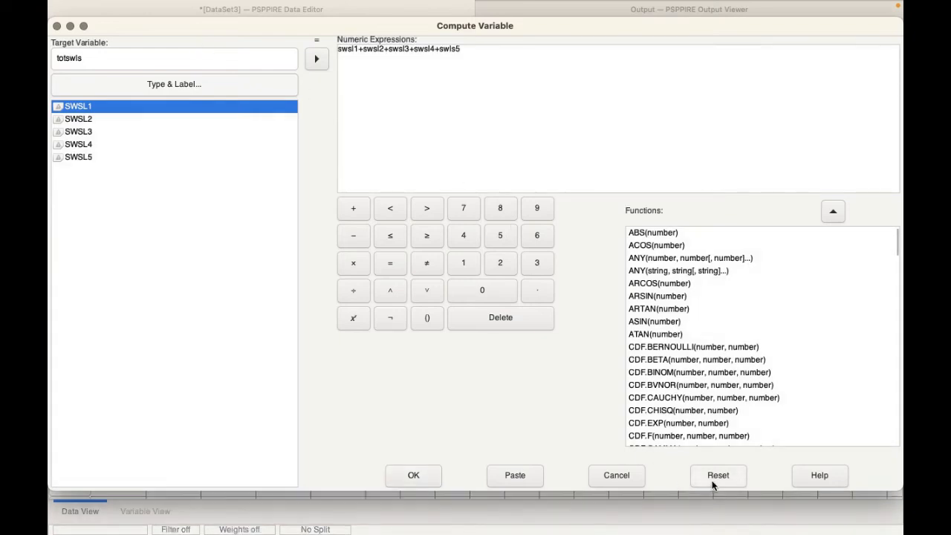
{"action": "left_click", "coordinate": [718, 476]}
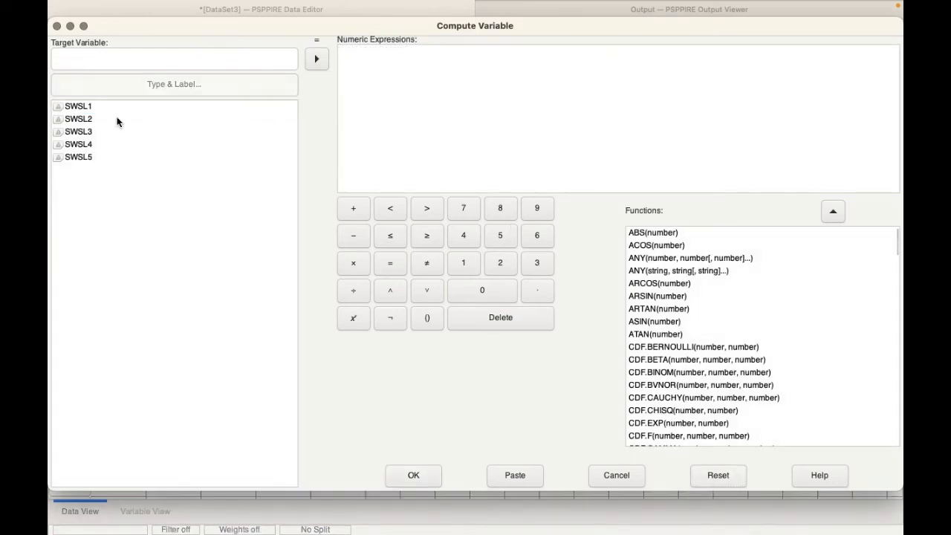
{"action": "left_click", "coordinate": [77, 105]}
{"action": "type", "text": "swsl1+swsl2+"}
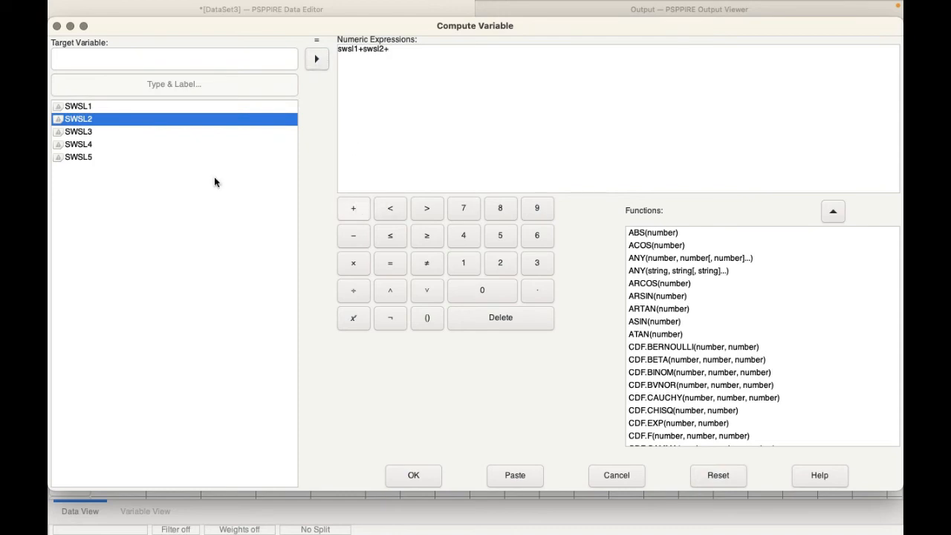
{"action": "left_click", "coordinate": [79, 131]}
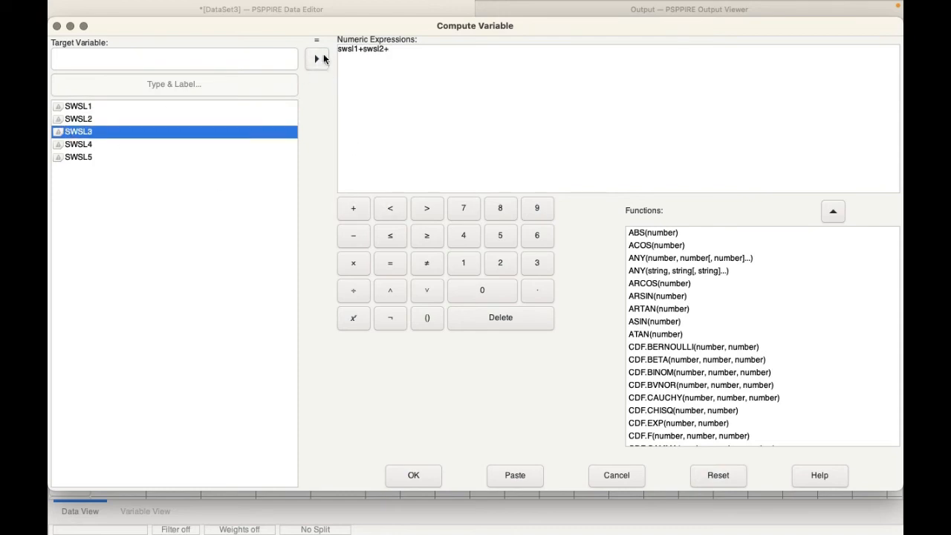
{"action": "left_click", "coordinate": [315, 59]}
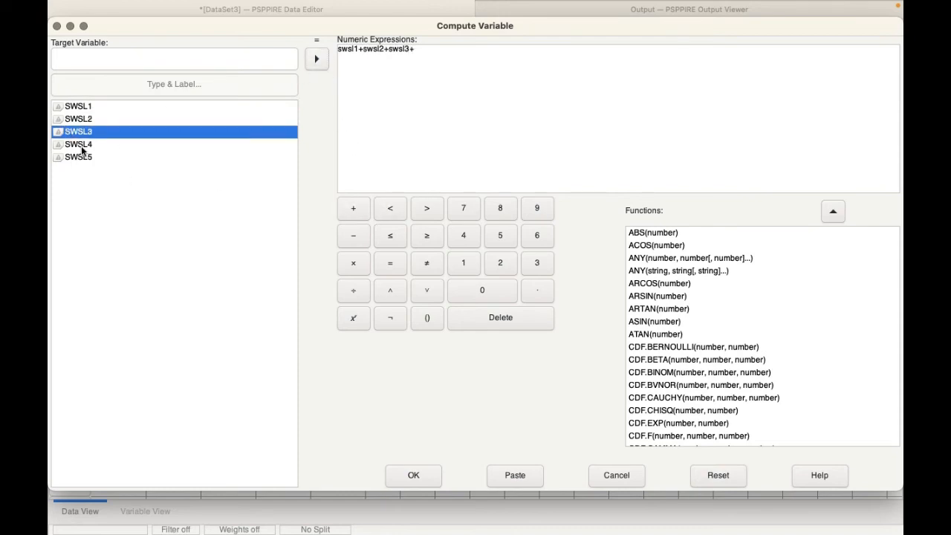
{"action": "double_click", "coordinate": [77, 144]}
{"action": "type", "text": "swsl4+swls5"}
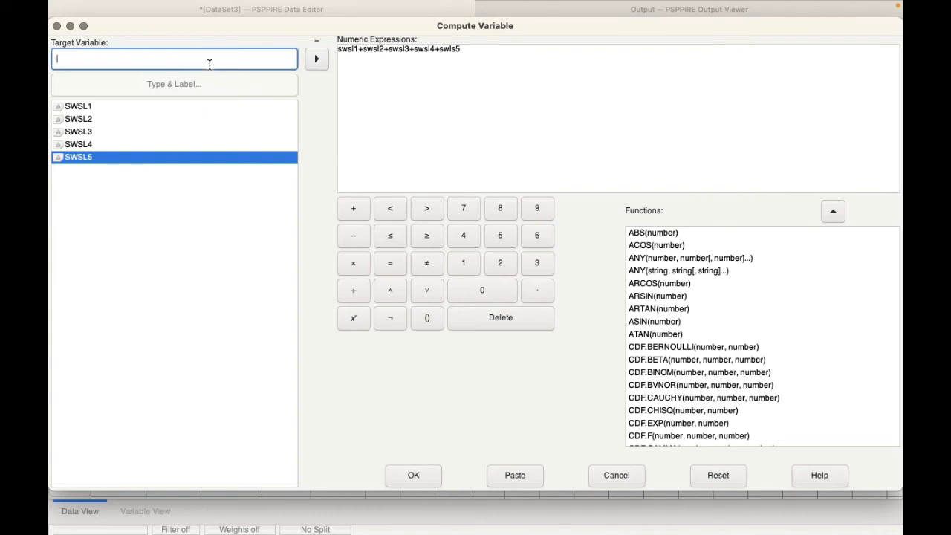
{"action": "type", "text": "totswls"}
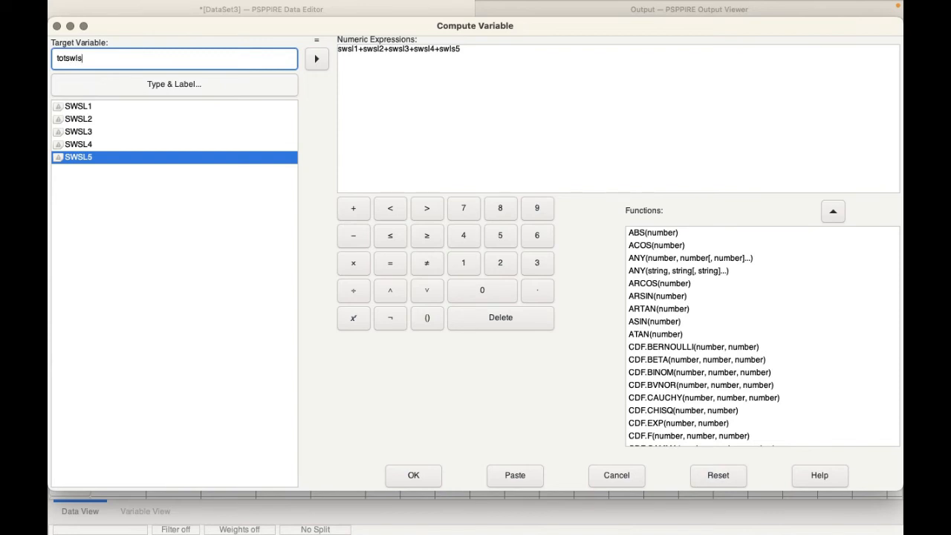
Give totswls the label 'Total Satisfaction with Life' in its Type & Label settings
{"action": "left_click", "coordinate": [174, 83]}
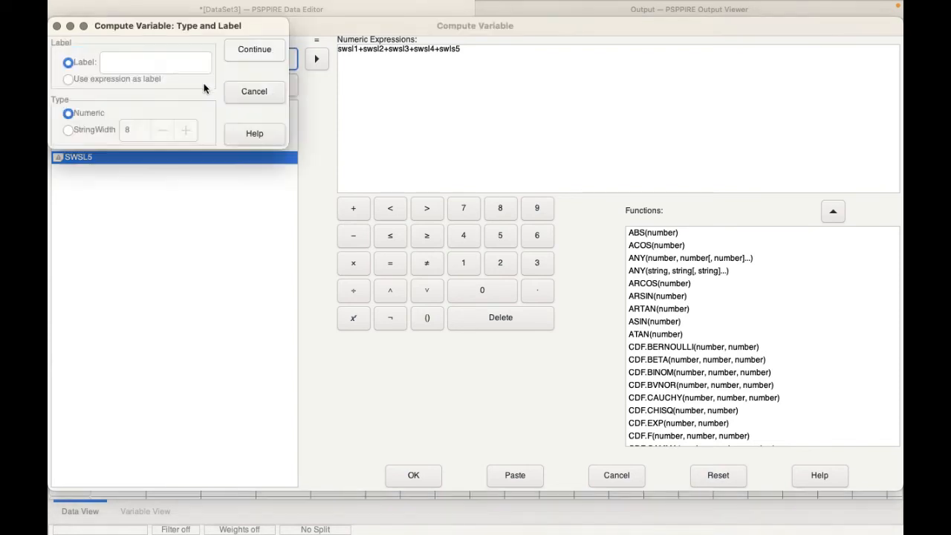
{"action": "left_click", "coordinate": [155, 62]}
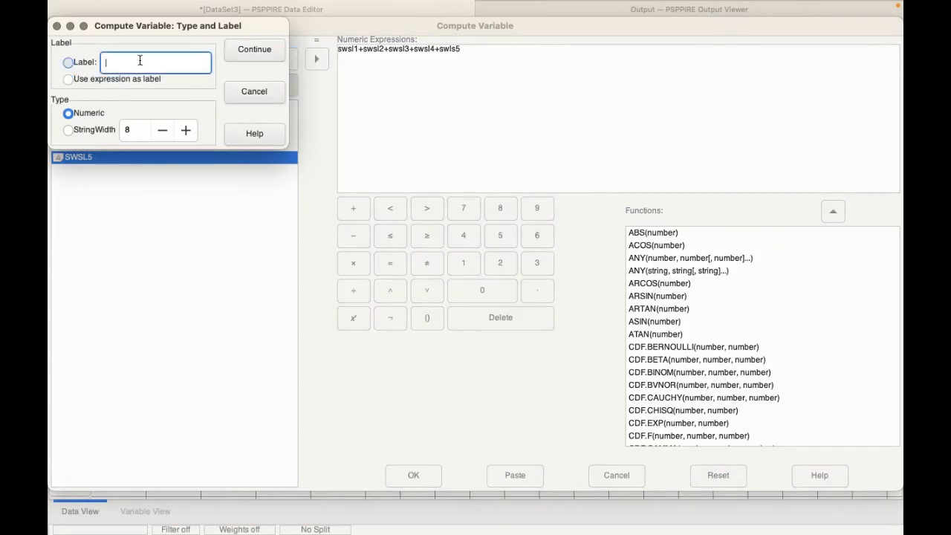
{"action": "type", "text": "Total Satisfaction with"}
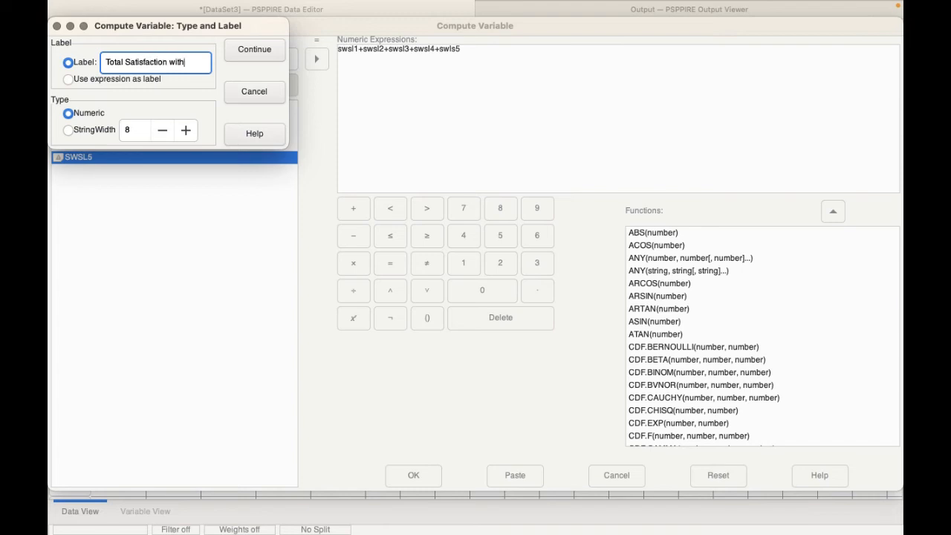
{"action": "type", "text": "Life"}
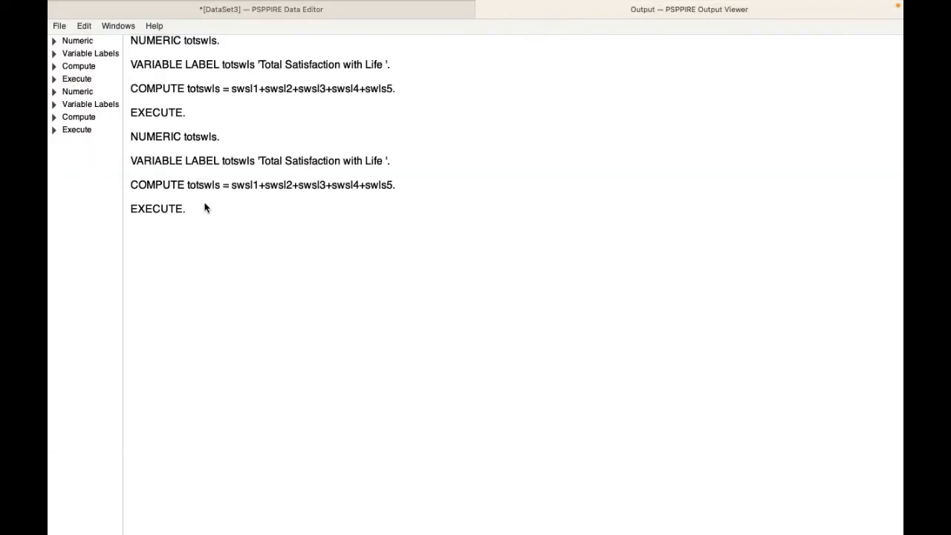
Run the computation so a totswls column of summed scores (e.g. 29) fills the grid
{"action": "left_click", "coordinate": [260, 9]}
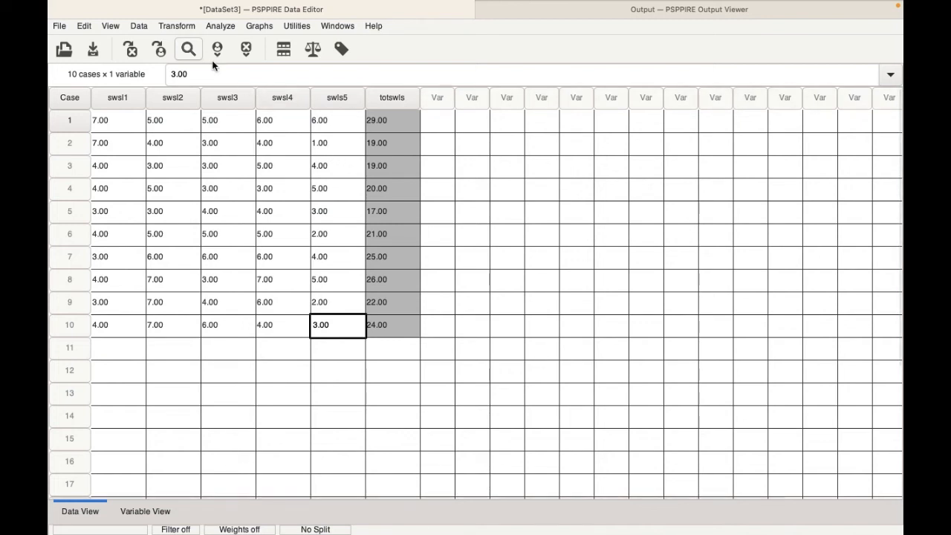
Queue totswls for Recode into Different Variables and reach its Old and New Values settings
{"action": "left_click", "coordinate": [177, 25]}
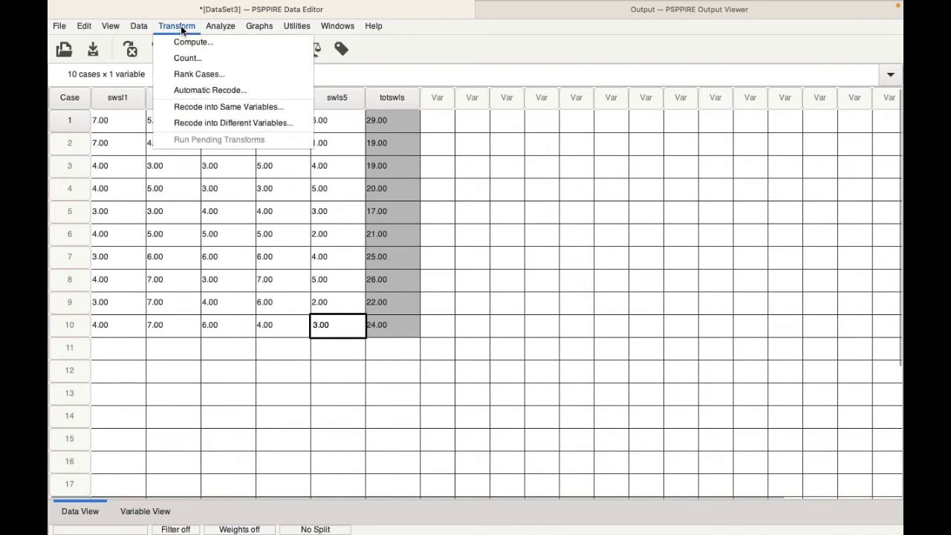
{"action": "mouse_move", "coordinate": [232, 122]}
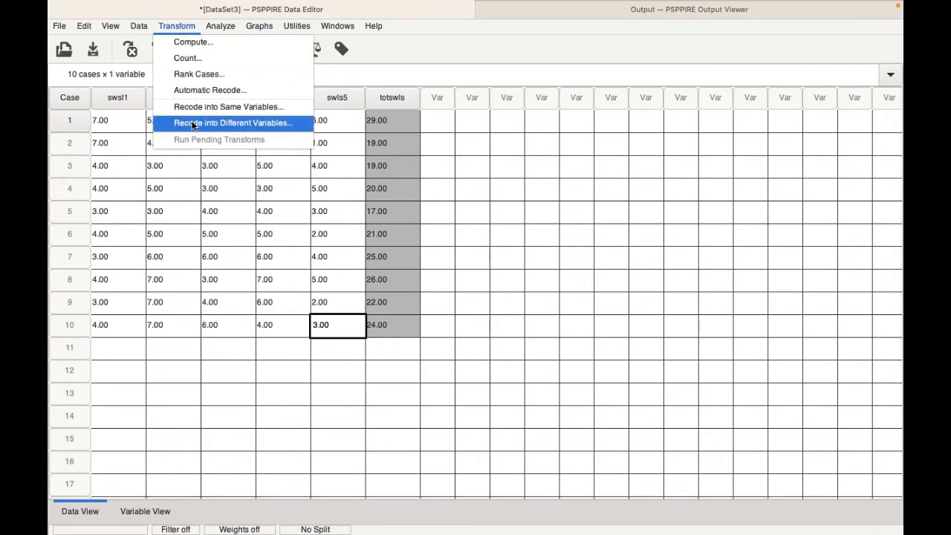
{"action": "left_click", "coordinate": [232, 122]}
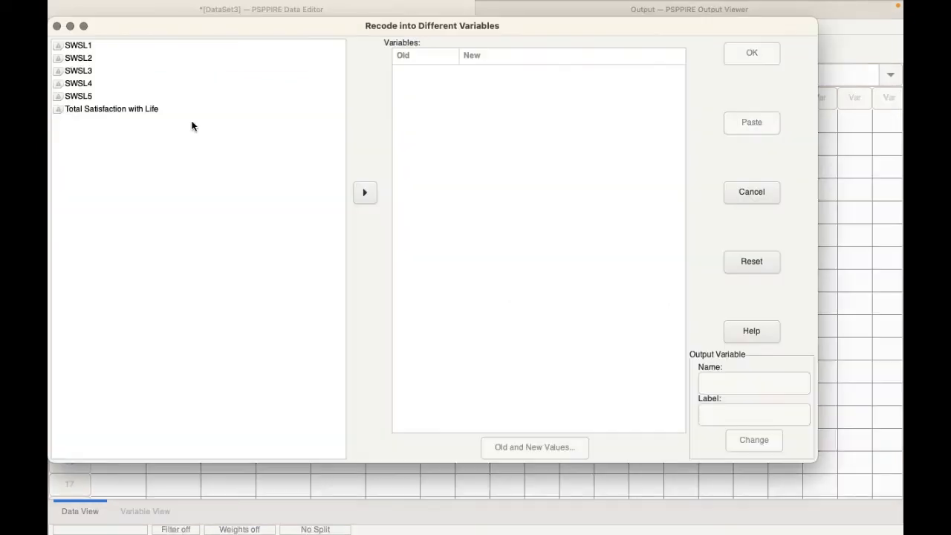
{"action": "left_click", "coordinate": [110, 109]}
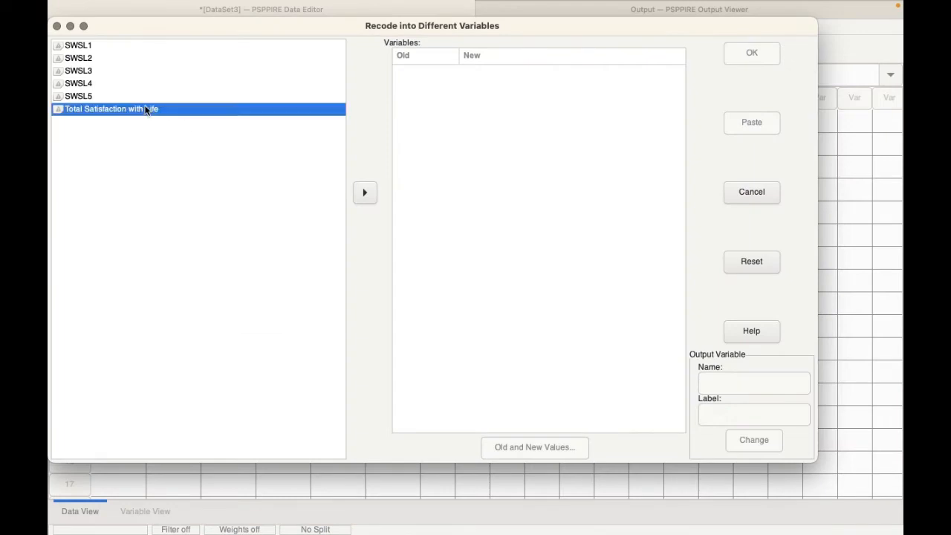
{"action": "left_click", "coordinate": [364, 192]}
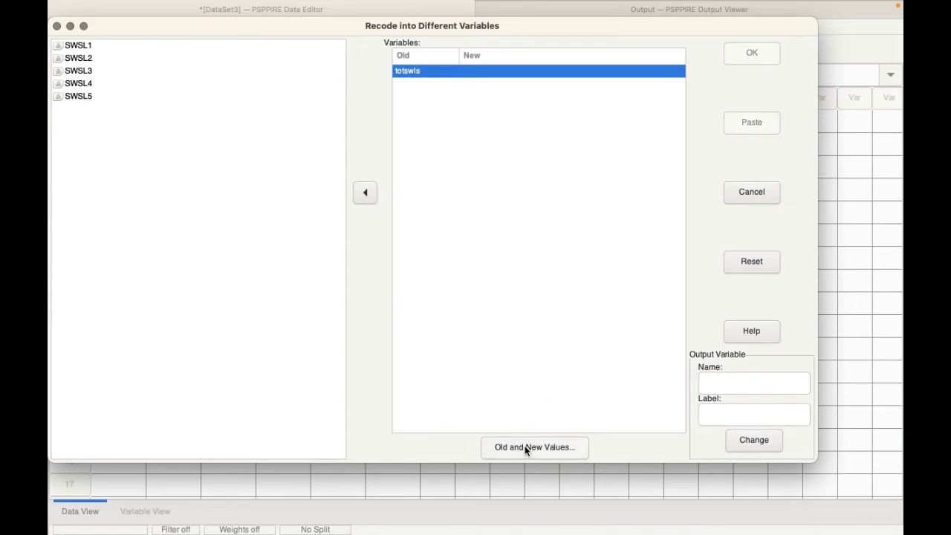
{"action": "left_click", "coordinate": [536, 446]}
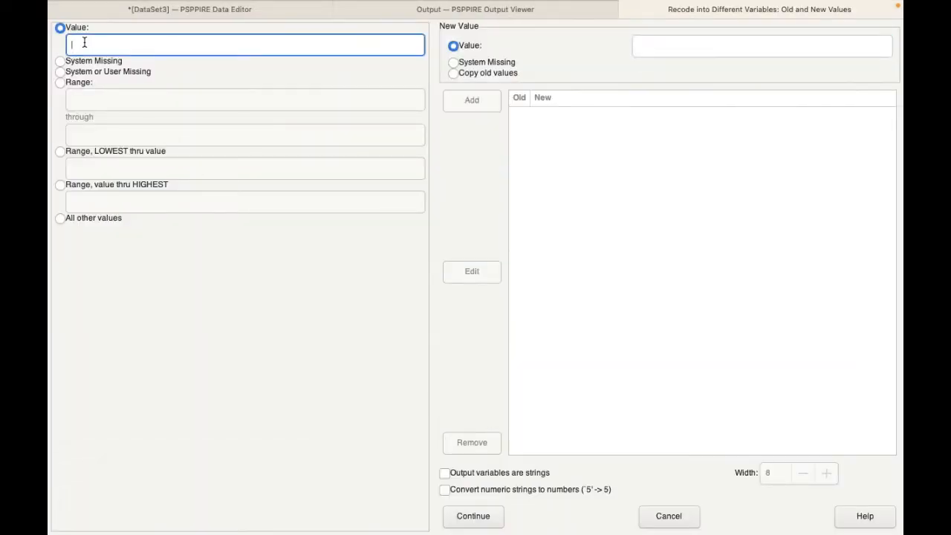
Add the recode rule mapping range 31 through 35 to new value 1
{"action": "left_click", "coordinate": [59, 84]}
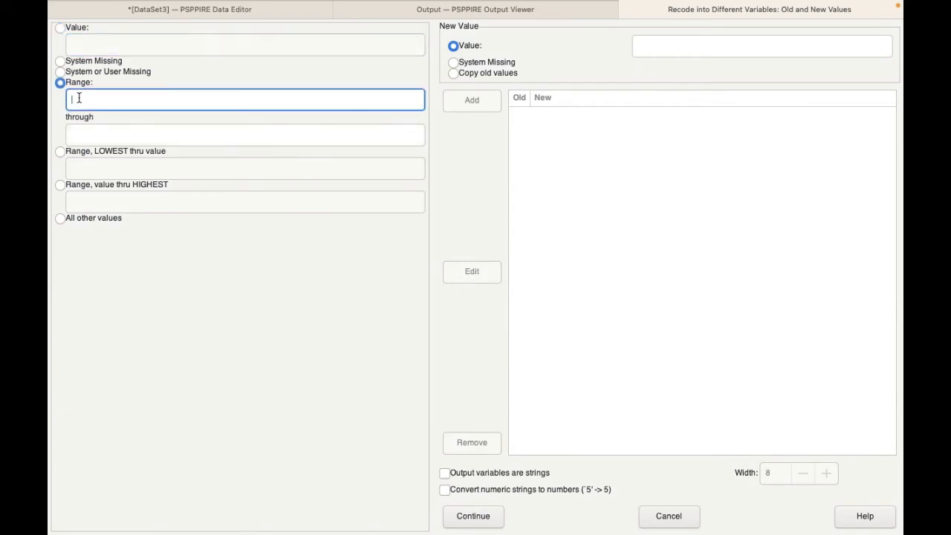
{"action": "type", "text": "3"}
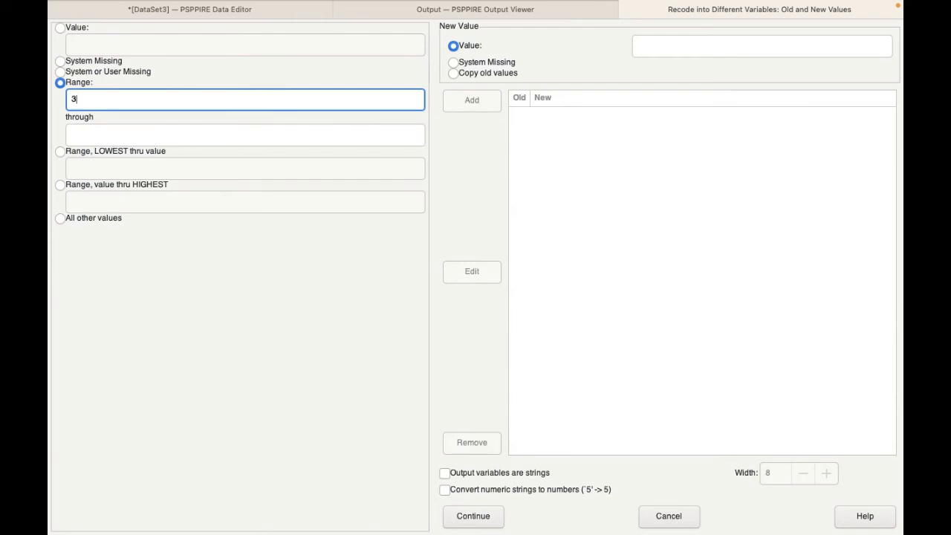
{"action": "type", "text": "1"}
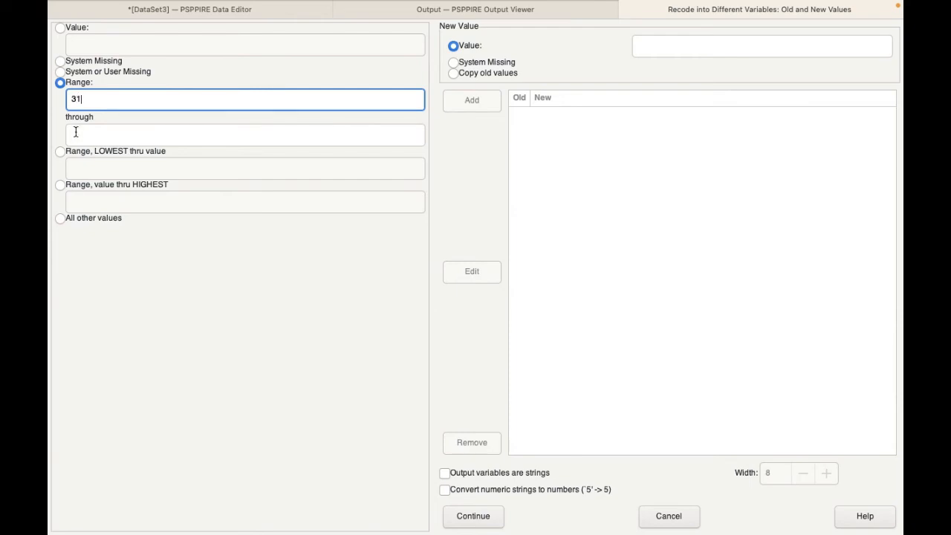
{"action": "type", "text": "35"}
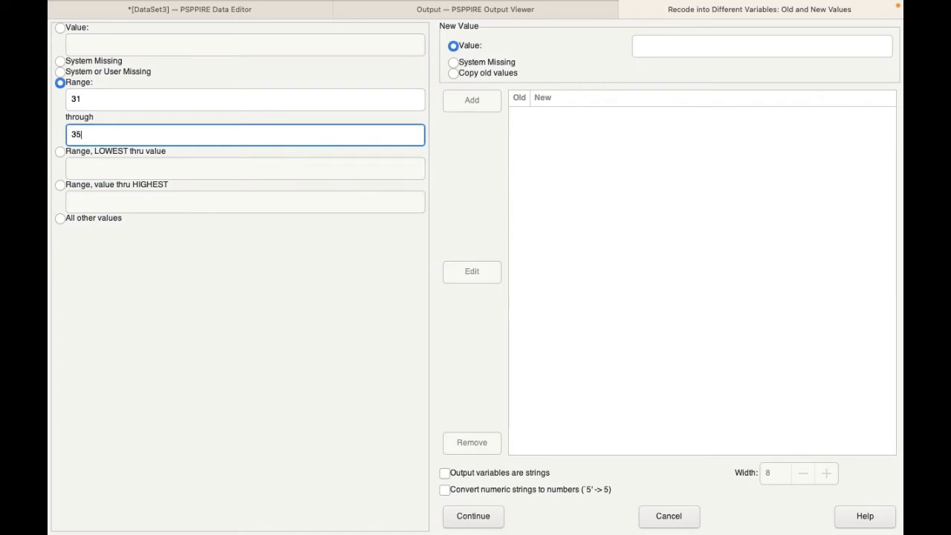
{"action": "left_click", "coordinate": [762, 45]}
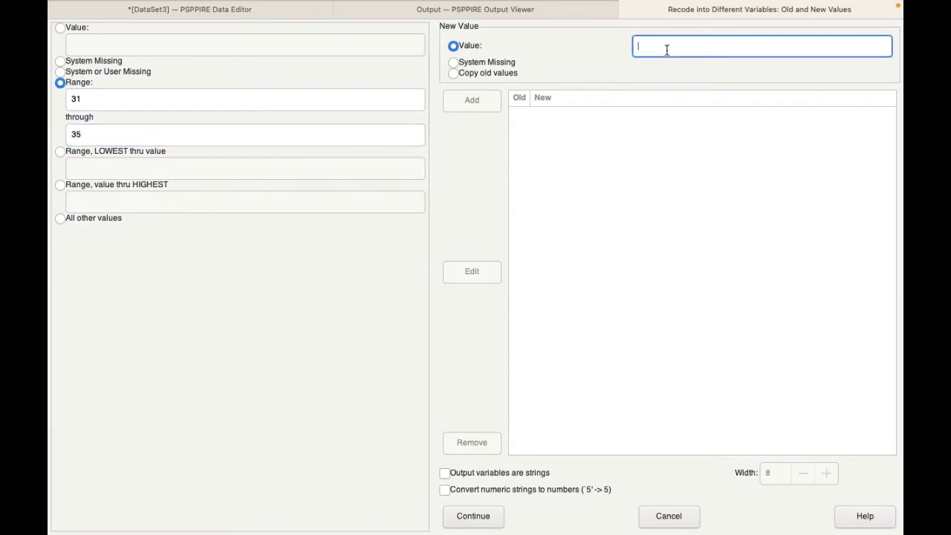
{"action": "type", "text": "1"}
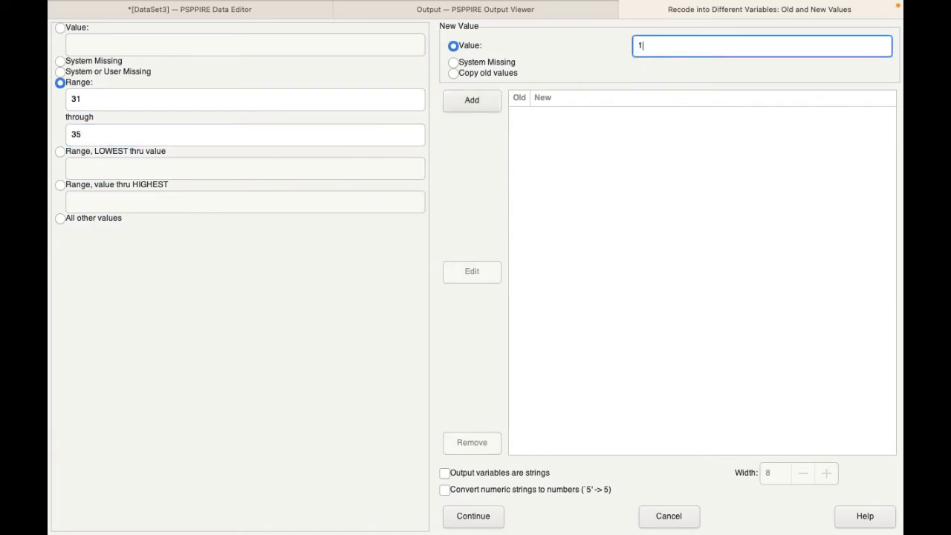
{"action": "left_click", "coordinate": [471, 101]}
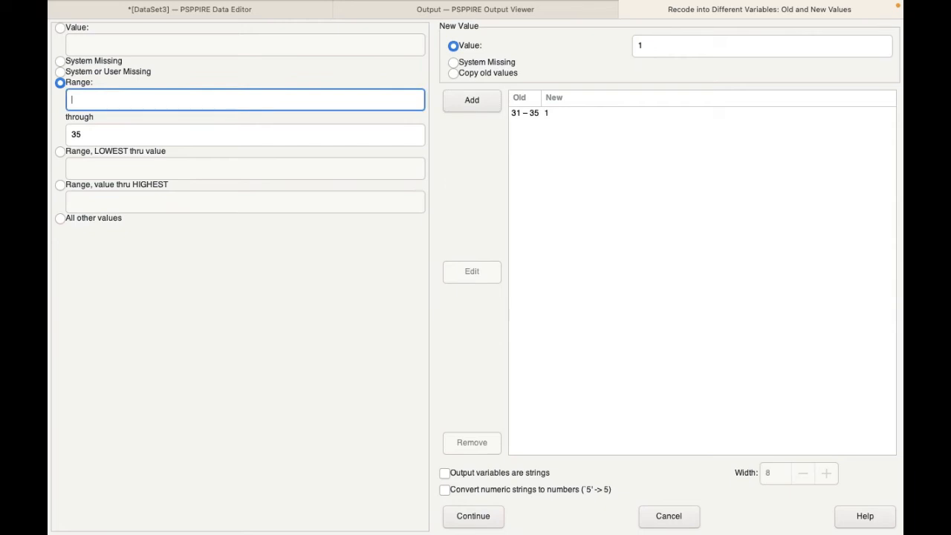
Add the rules mapping 26–30 to 2 and 21–25 to 3
{"action": "type", "text": "26"}
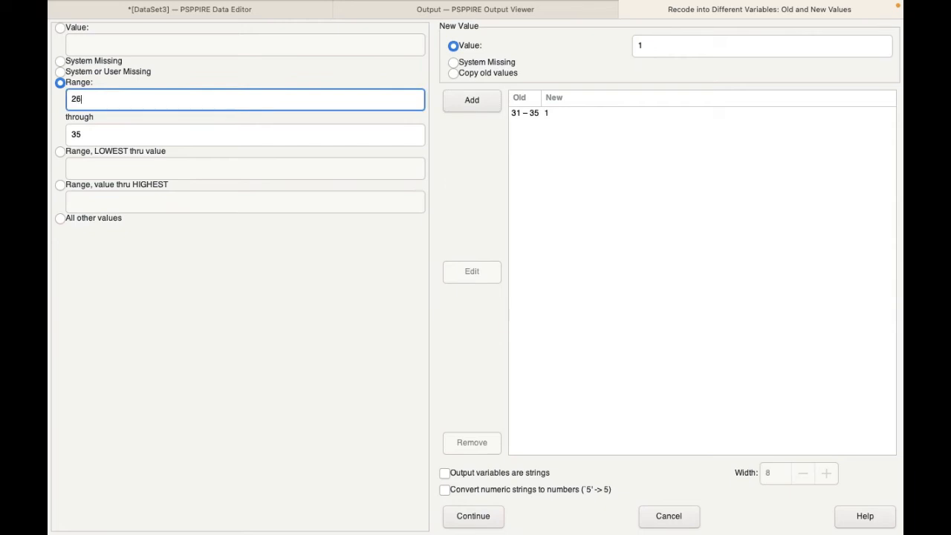
{"action": "left_click", "coordinate": [246, 134]}
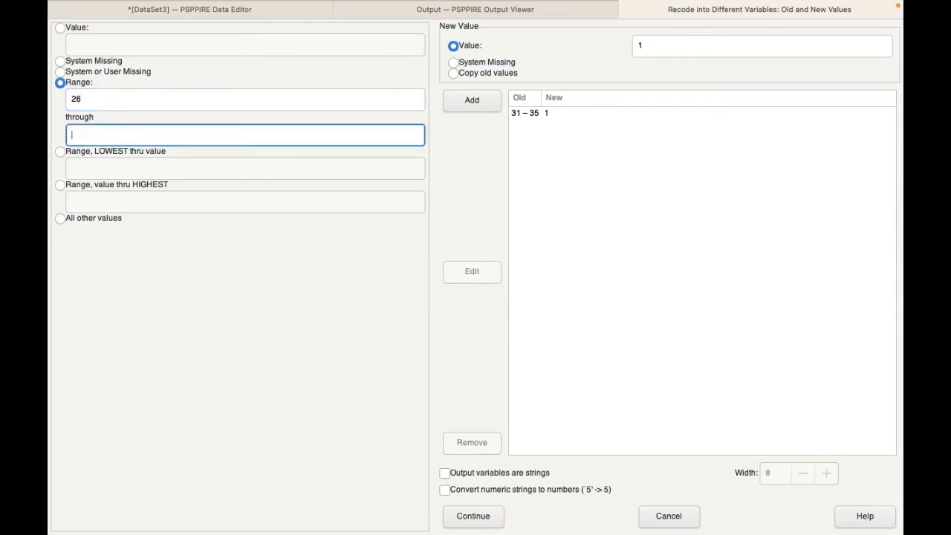
{"action": "type", "text": "30"}
{"action": "left_click", "coordinate": [763, 46]}
{"action": "type", "text": "2"}
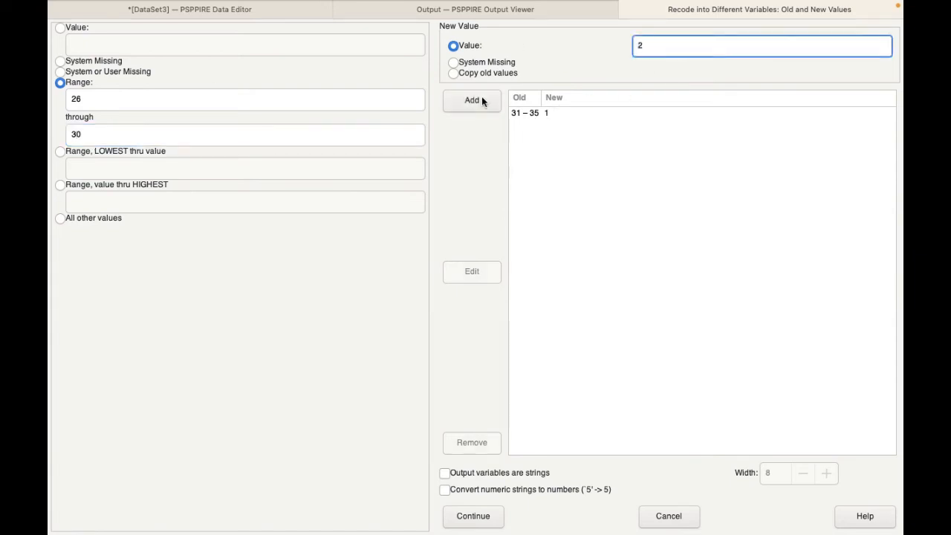
{"action": "left_click", "coordinate": [472, 99]}
{"action": "type", "text": "25"}
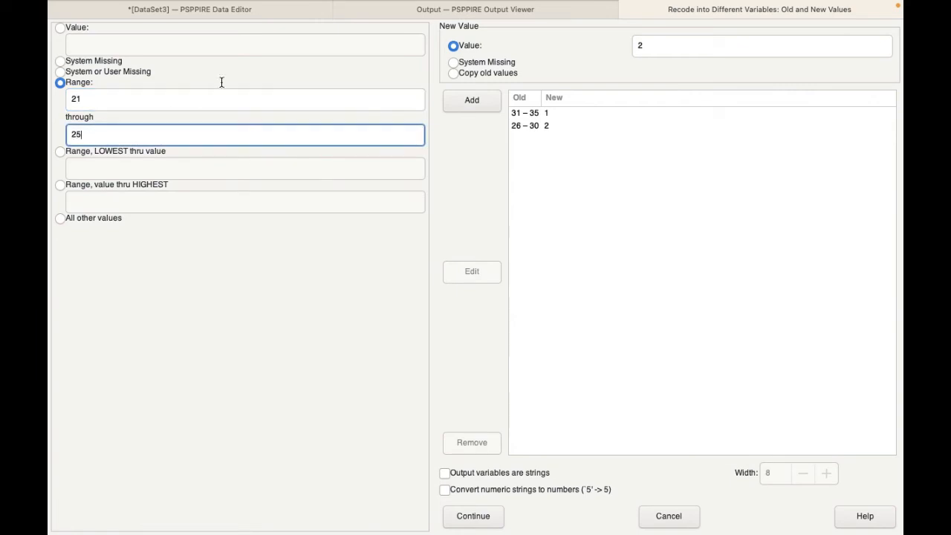
{"action": "type", "text": "3"}
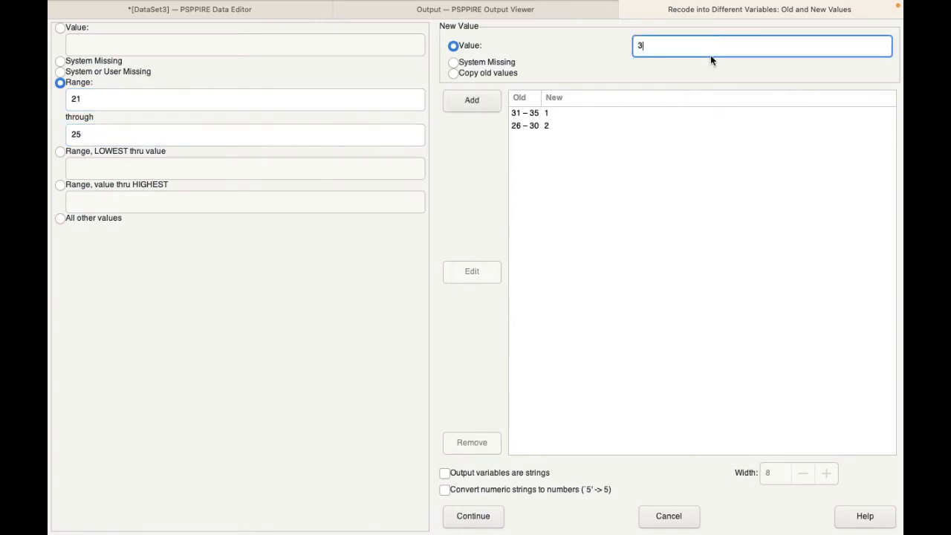
{"action": "left_click", "coordinate": [471, 99]}
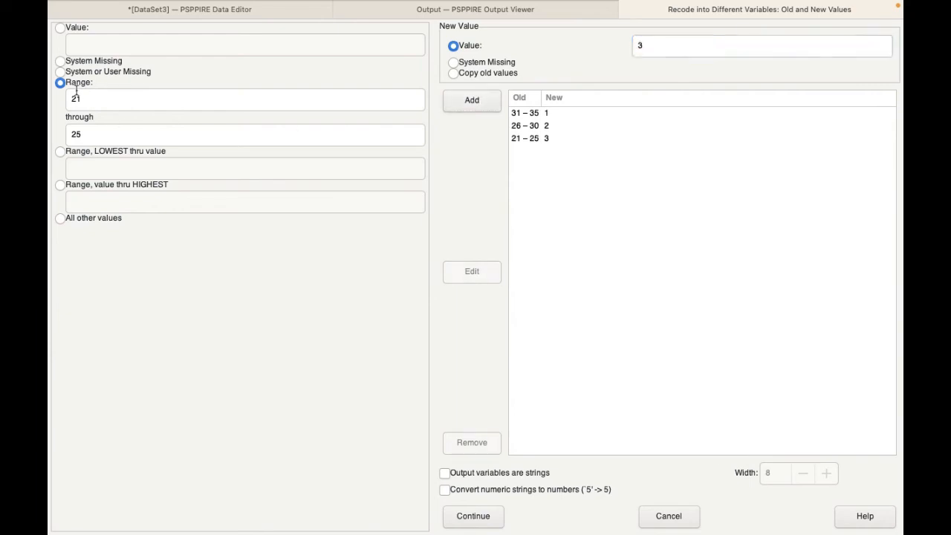
Add the rules mapping single value 20 to 4 and range 15–19 to 5
{"action": "left_click", "coordinate": [59, 27]}
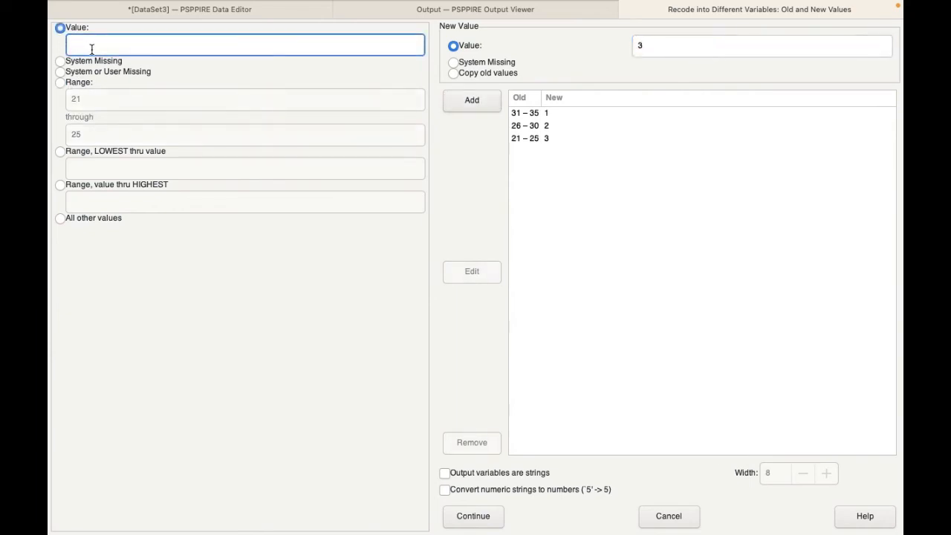
{"action": "type", "text": "20"}
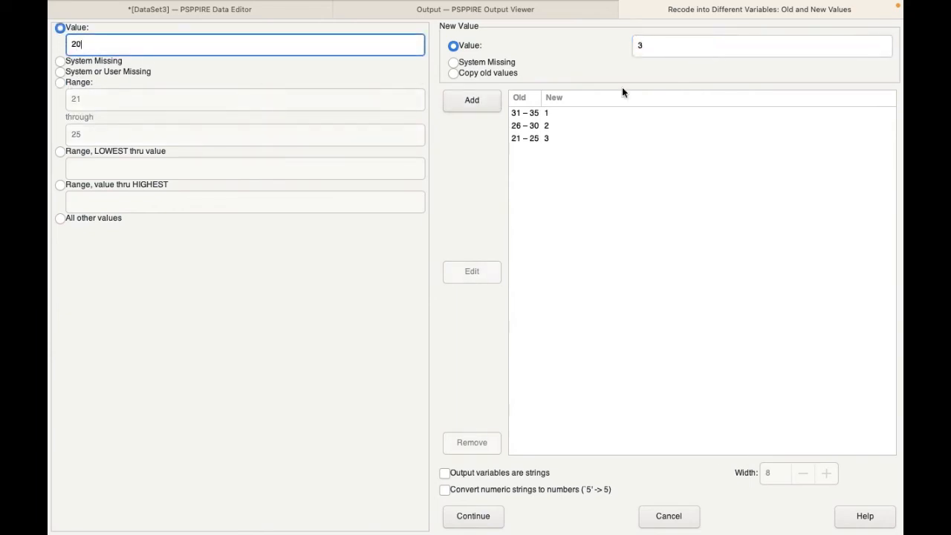
{"action": "type", "text": "4"}
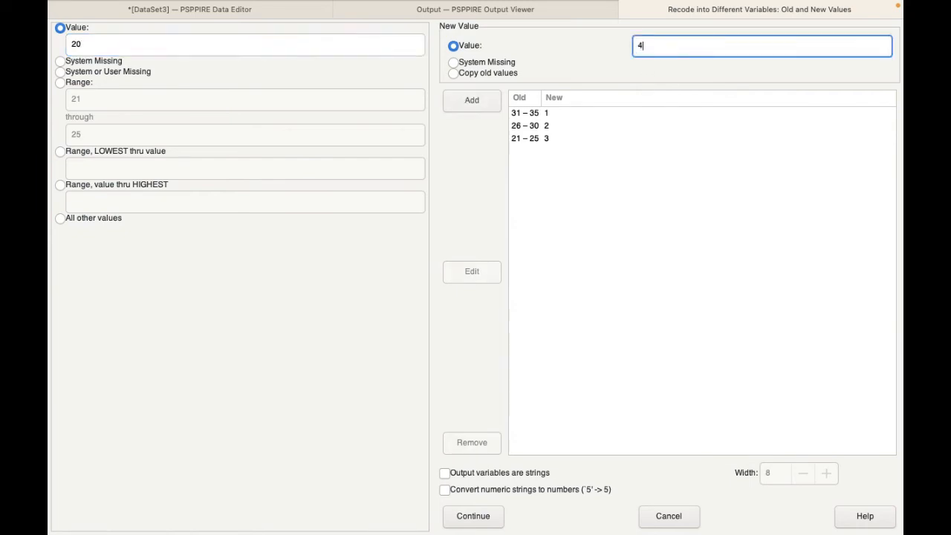
{"action": "left_click", "coordinate": [471, 100]}
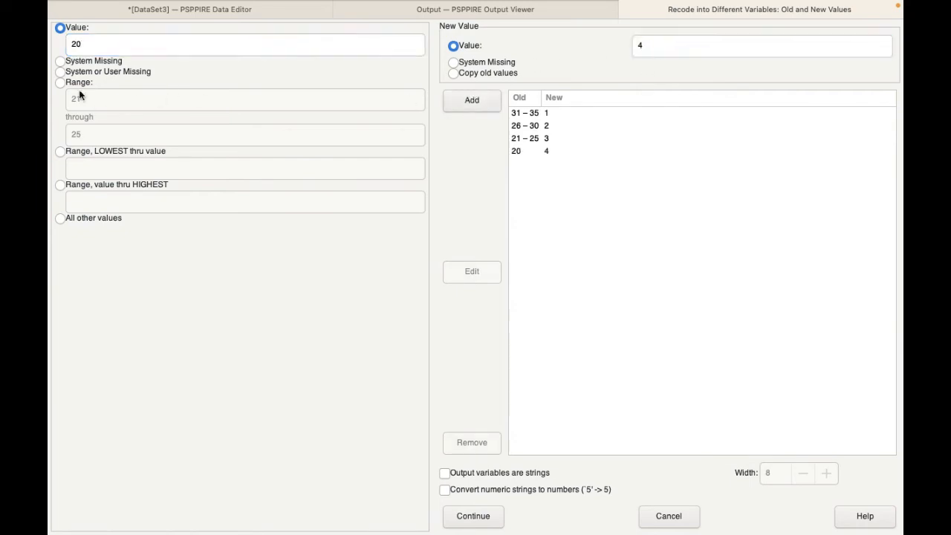
{"action": "left_click", "coordinate": [60, 82]}
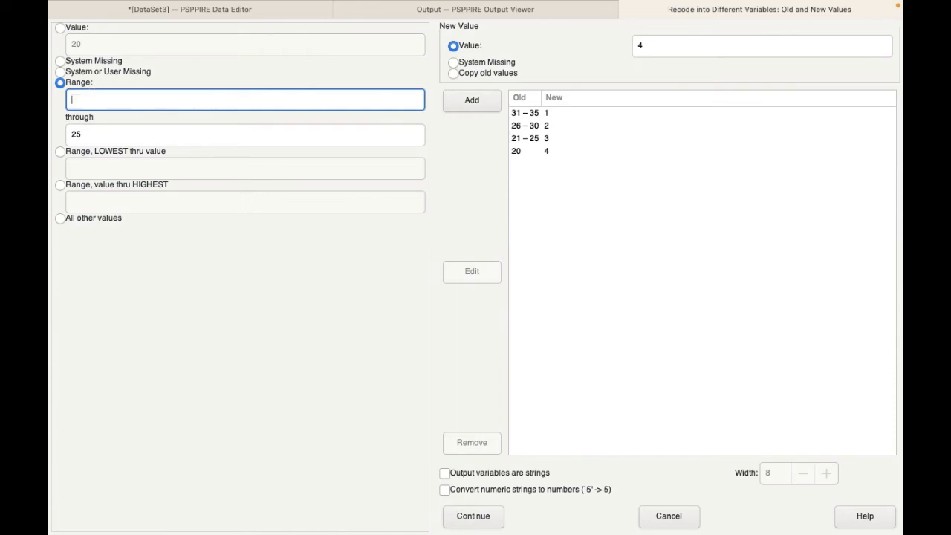
{"action": "type", "text": "15"}
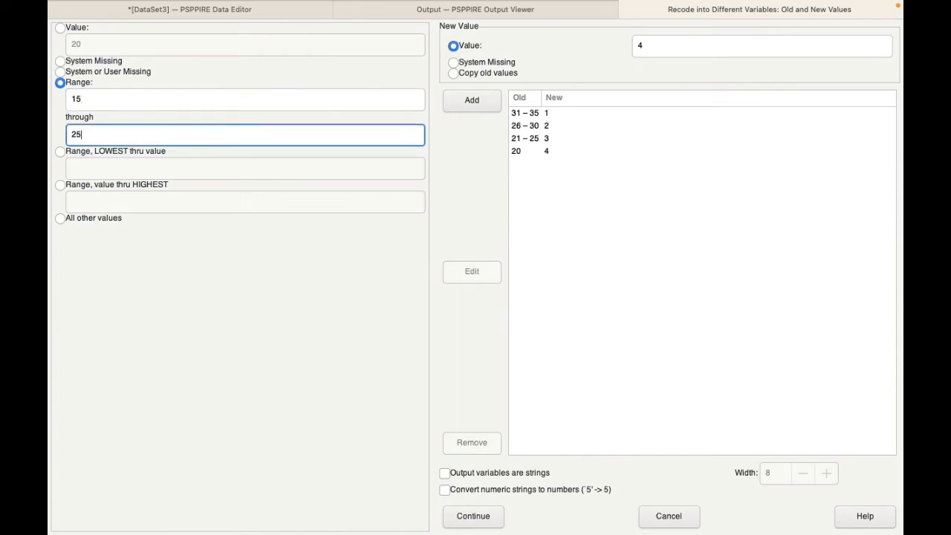
{"action": "type", "text": "19"}
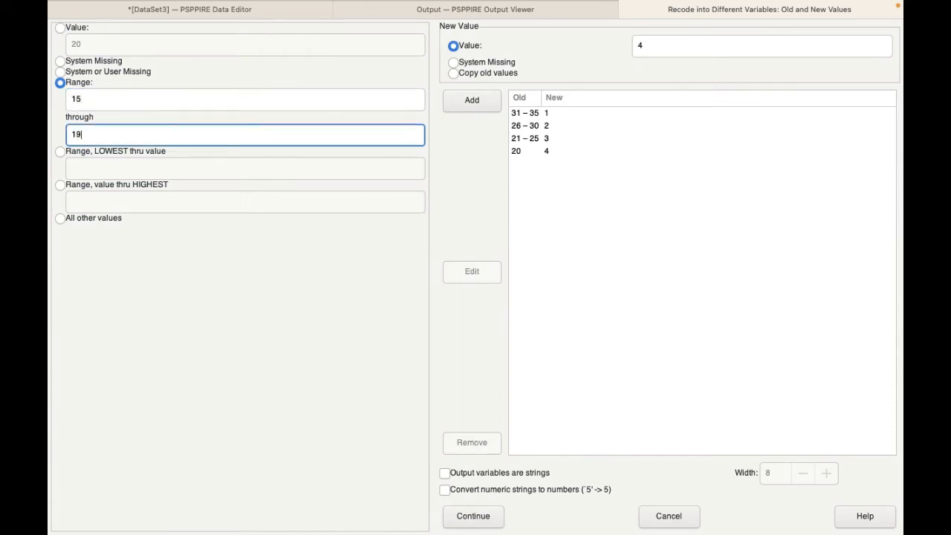
{"action": "left_click", "coordinate": [761, 44]}
{"action": "type", "text": "5"}
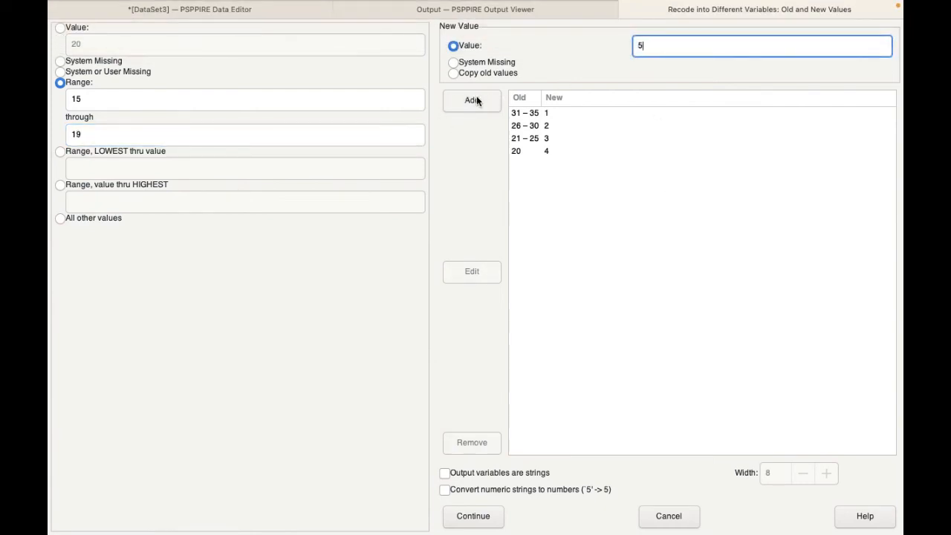
{"action": "left_click", "coordinate": [471, 100]}
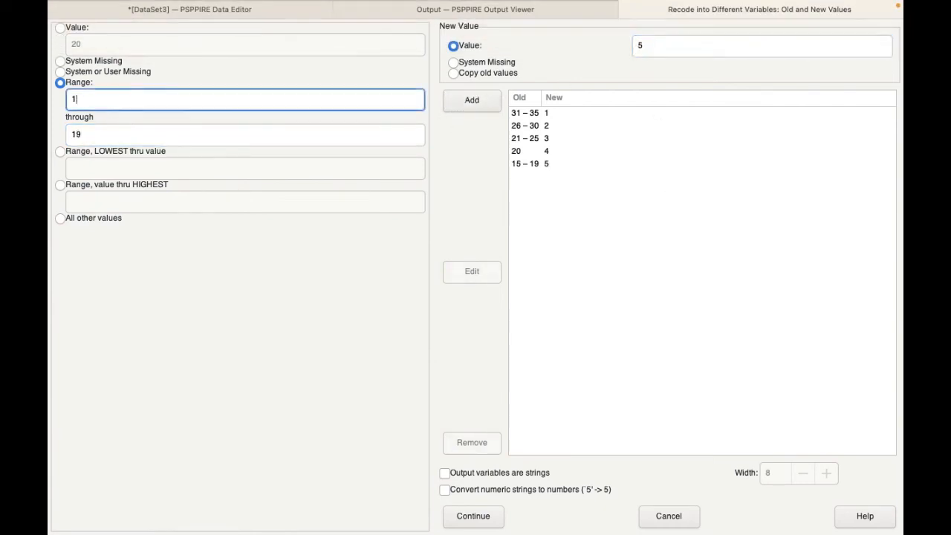
Add the rules mapping 10–14 to 6 and 5–9 to 7, completing seven bands
{"action": "key", "text": "Backspace"}
{"action": "type", "text": "0"}
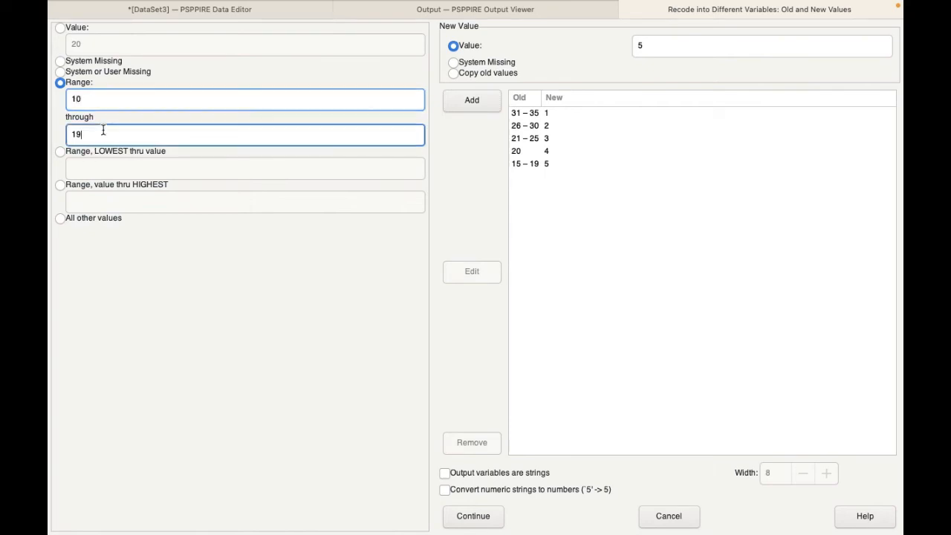
{"action": "type", "text": "14"}
{"action": "left_click", "coordinate": [763, 46]}
{"action": "type", "text": "6"}
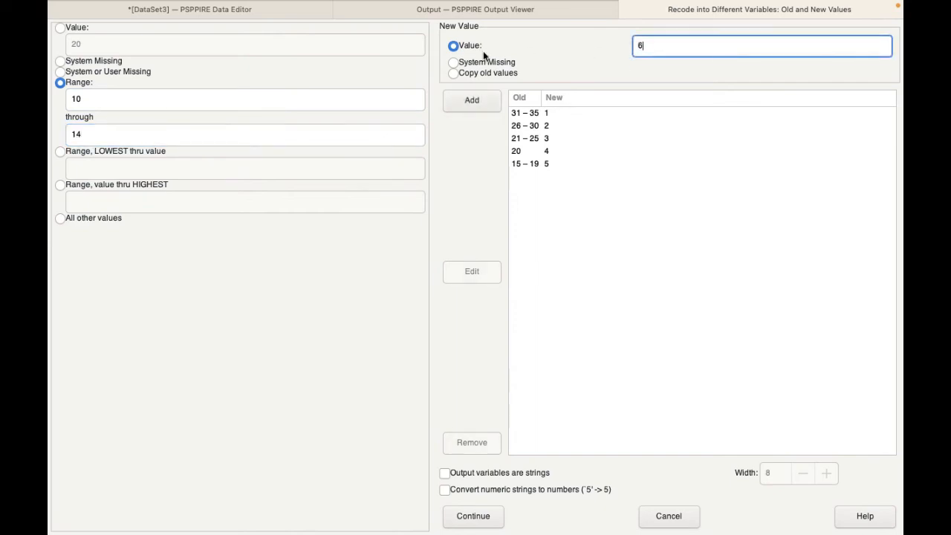
{"action": "left_click", "coordinate": [472, 100]}
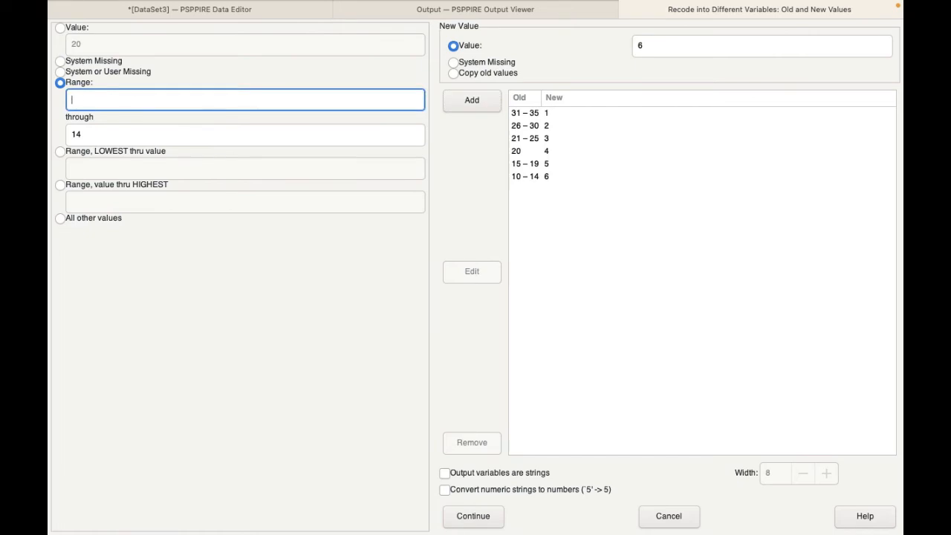
{"action": "mouse_move", "coordinate": [333, 181]}
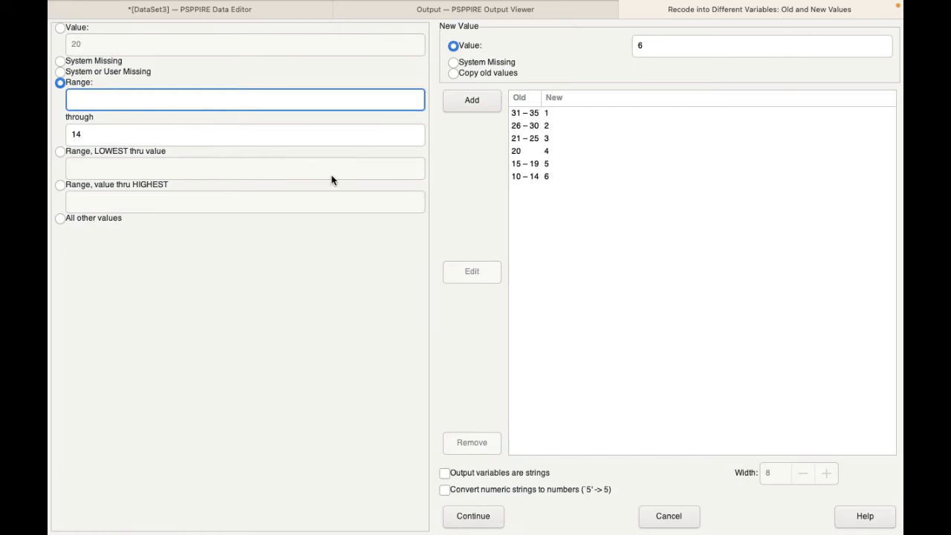
{"action": "type", "text": "5"}
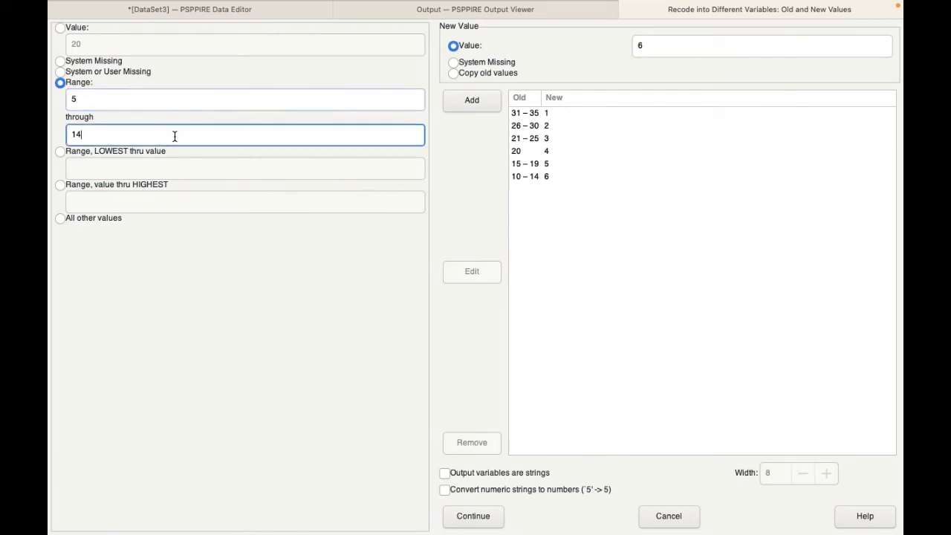
{"action": "type", "text": "9"}
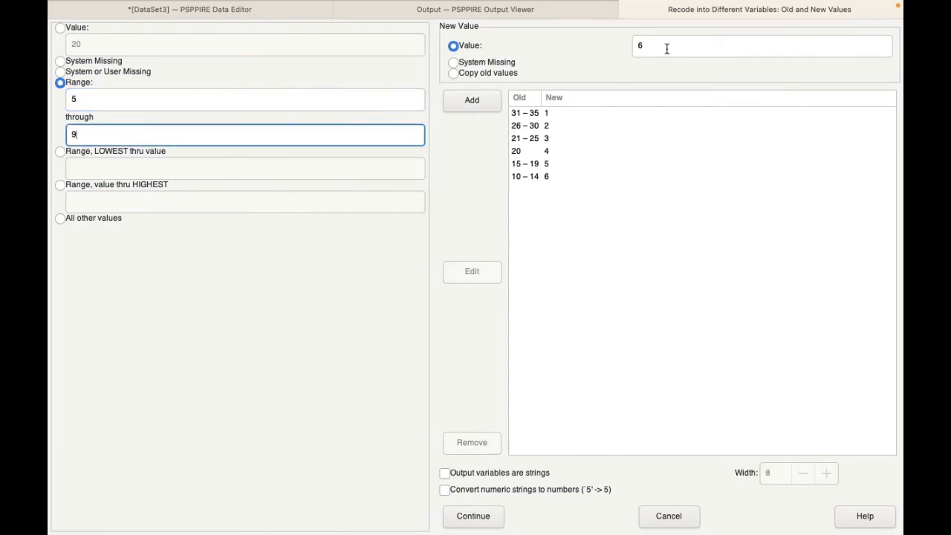
{"action": "type", "text": "7"}
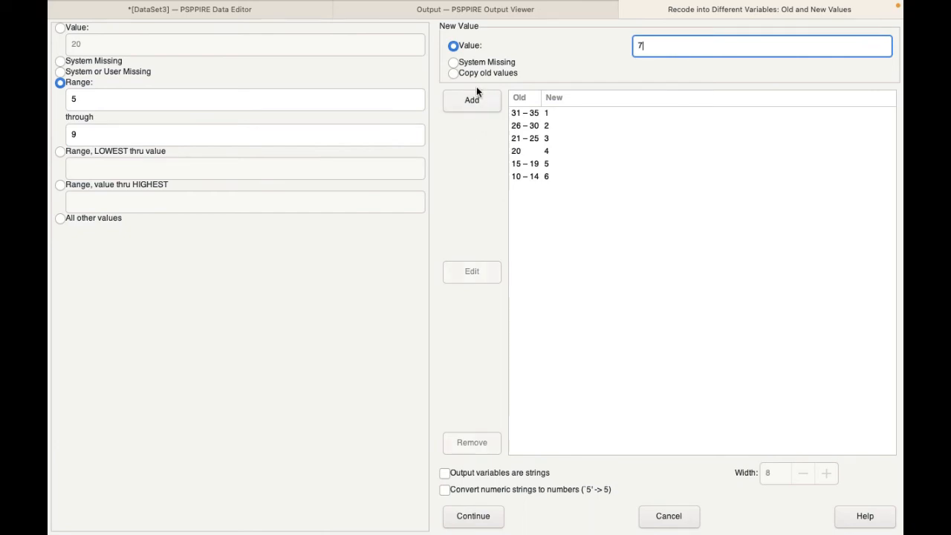
{"action": "left_click", "coordinate": [472, 99]}
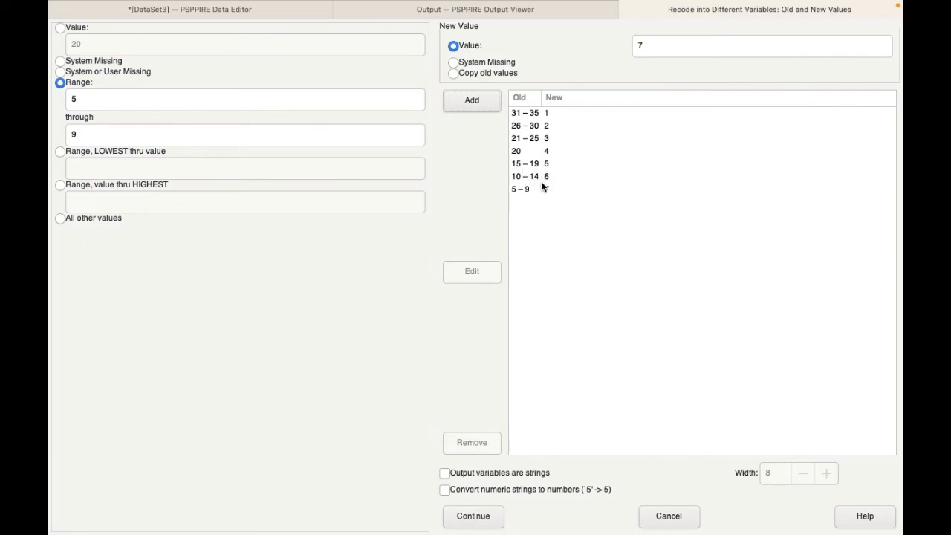
{"action": "left_click", "coordinate": [471, 99]}
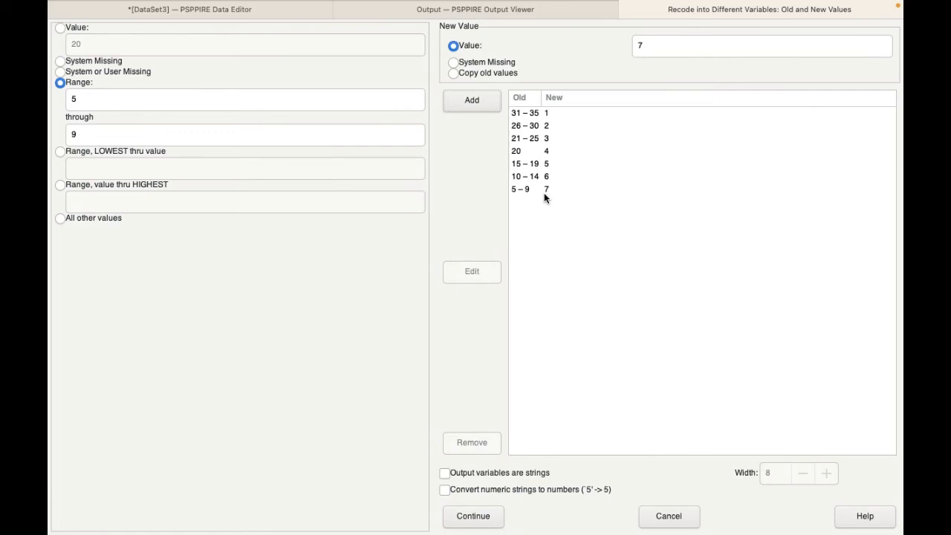
{"action": "mouse_move", "coordinate": [636, 395]}
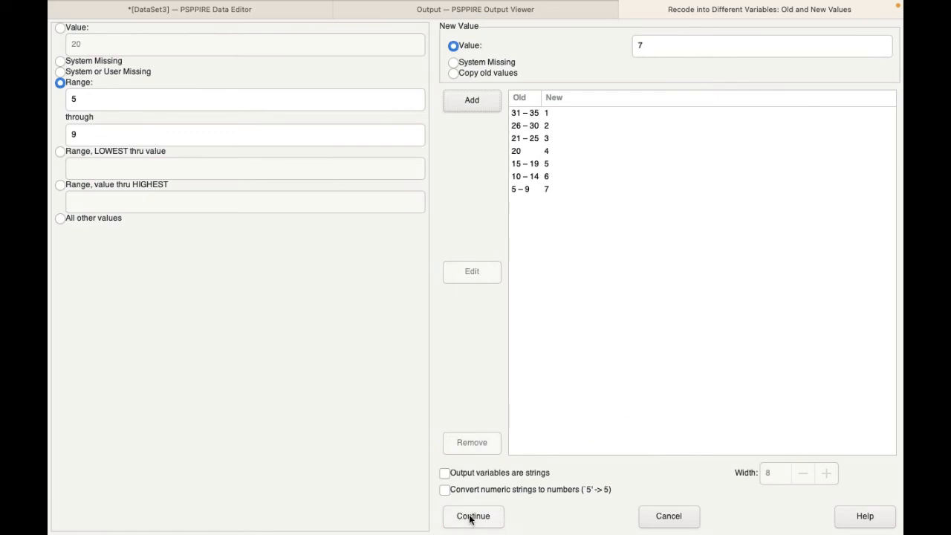
Set output variable lvlsat labelled 'Level of Satisfaction' and run the recode
{"action": "left_click", "coordinate": [473, 517]}
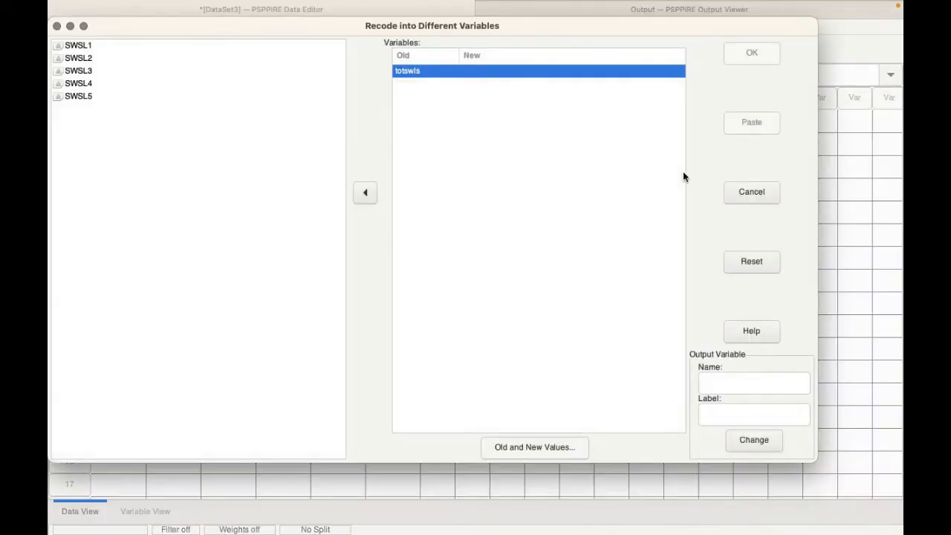
{"action": "mouse_move", "coordinate": [553, 350]}
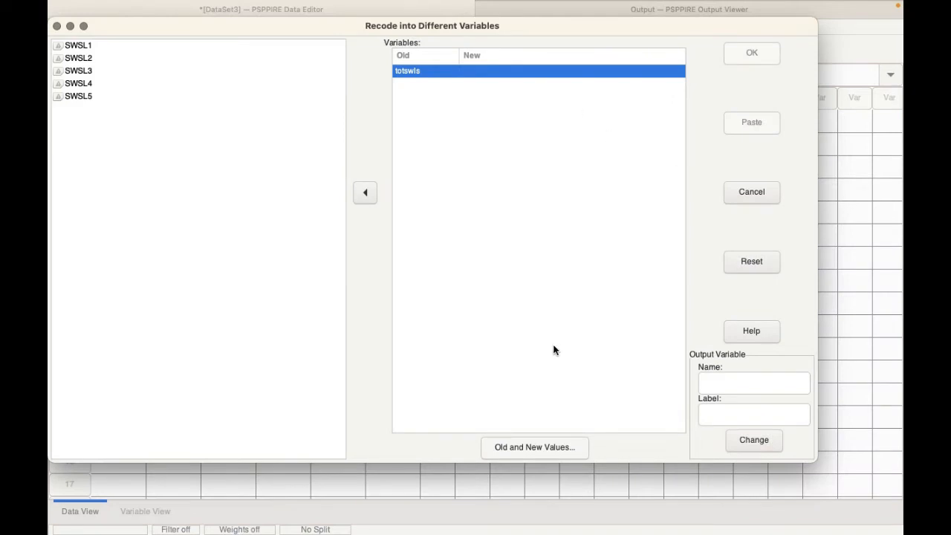
{"action": "left_click", "coordinate": [753, 382]}
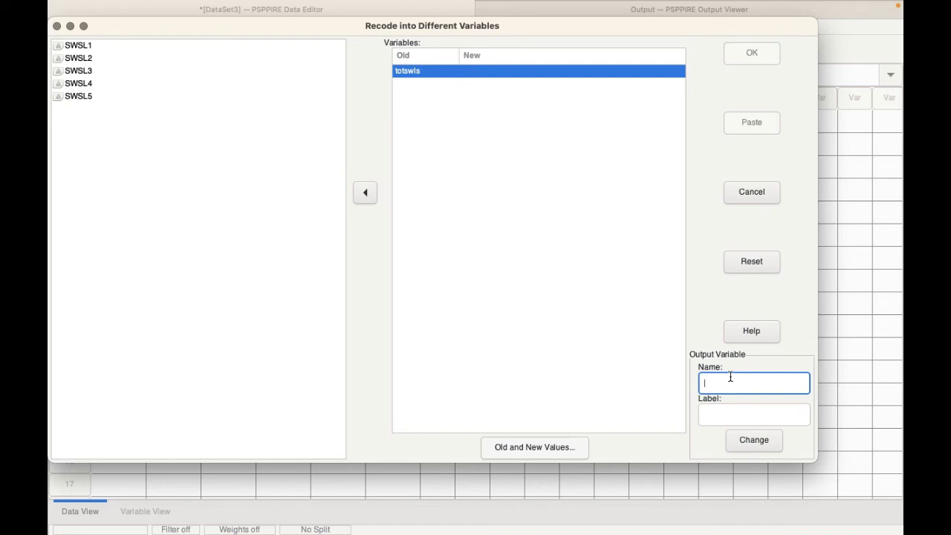
{"action": "type", "text": "lvls"}
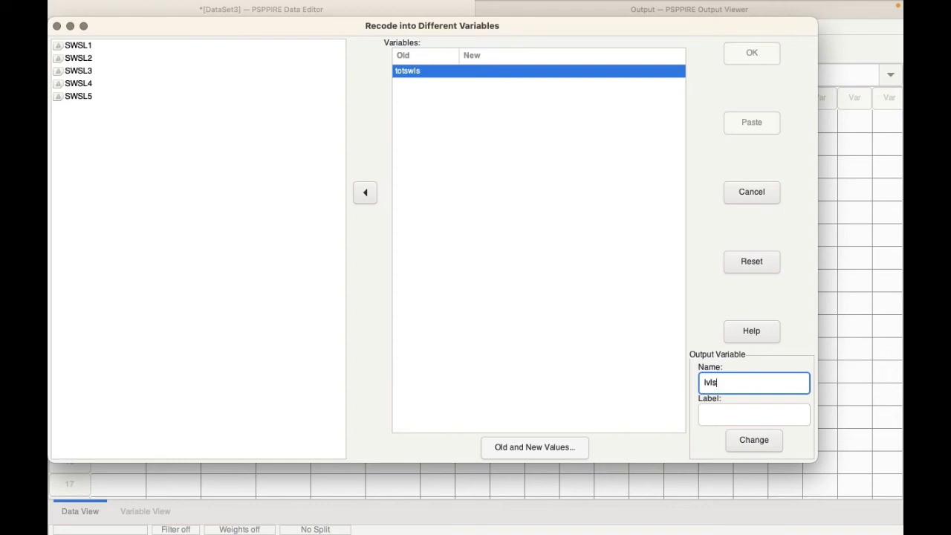
{"action": "left_click", "coordinate": [753, 414]}
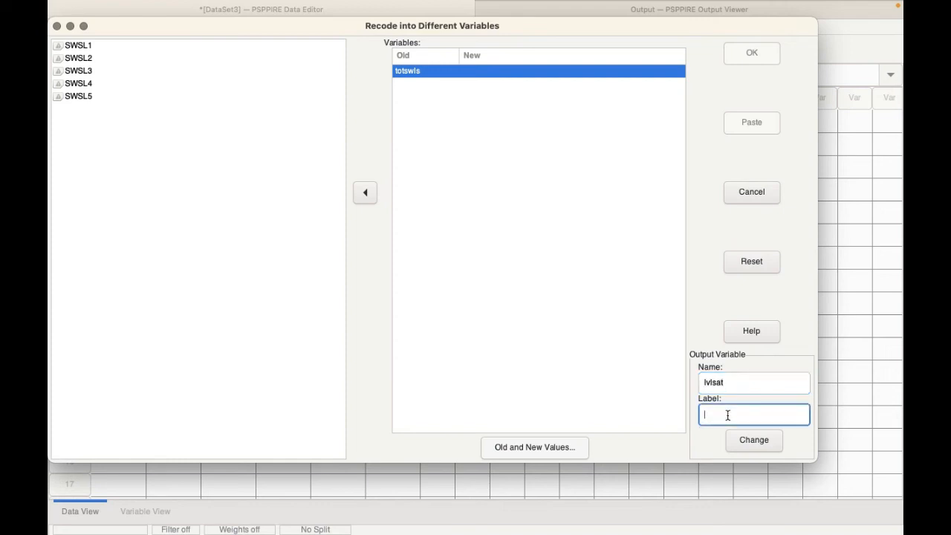
{"action": "type", "text": "Level of S"}
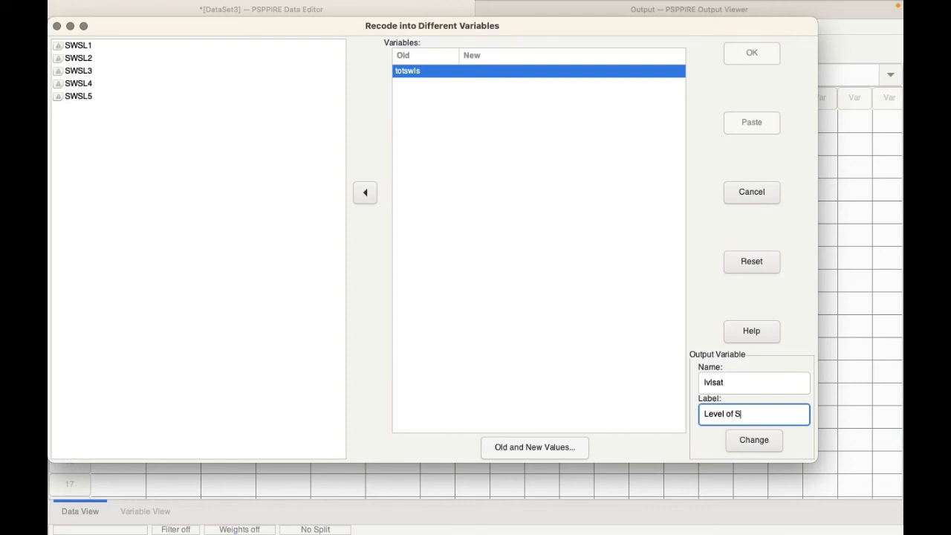
{"action": "type", "text": "atisfax"}
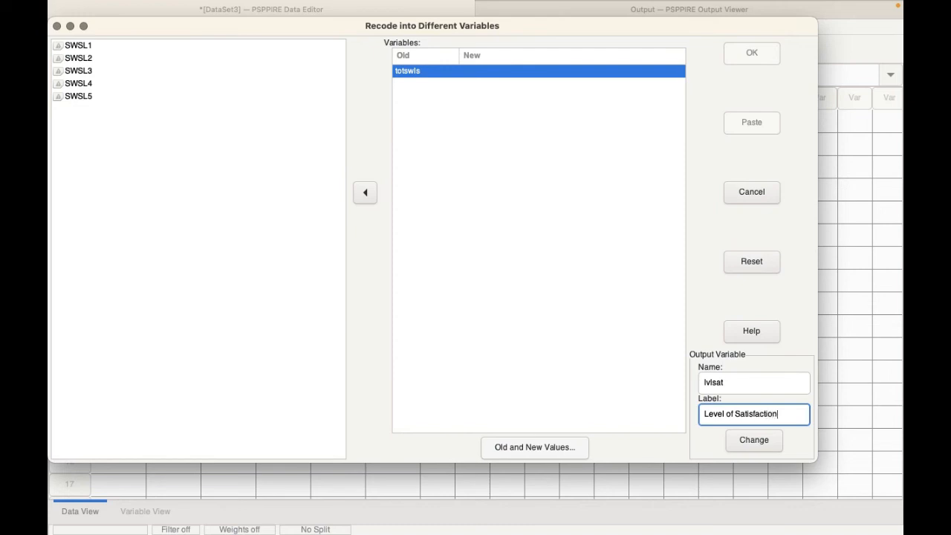
{"action": "left_click", "coordinate": [753, 440]}
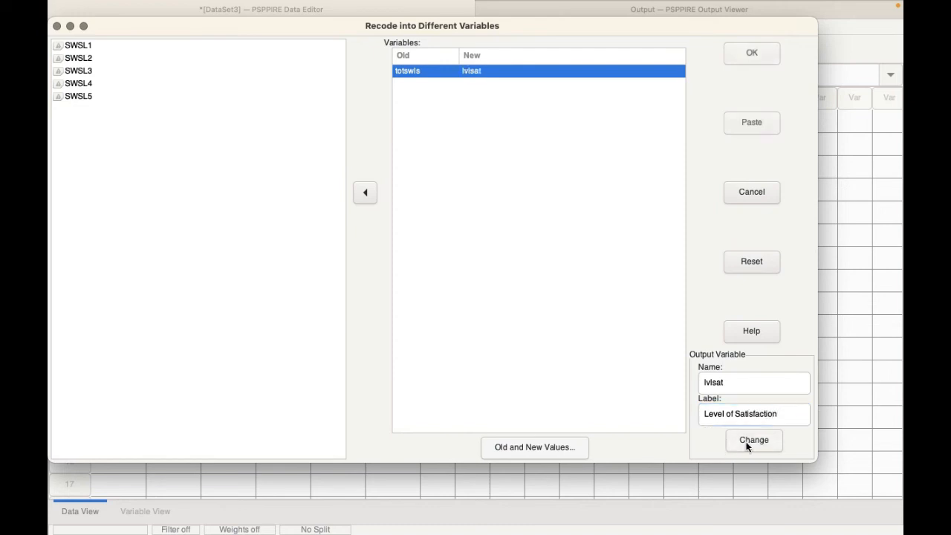
{"action": "left_click", "coordinate": [752, 53]}
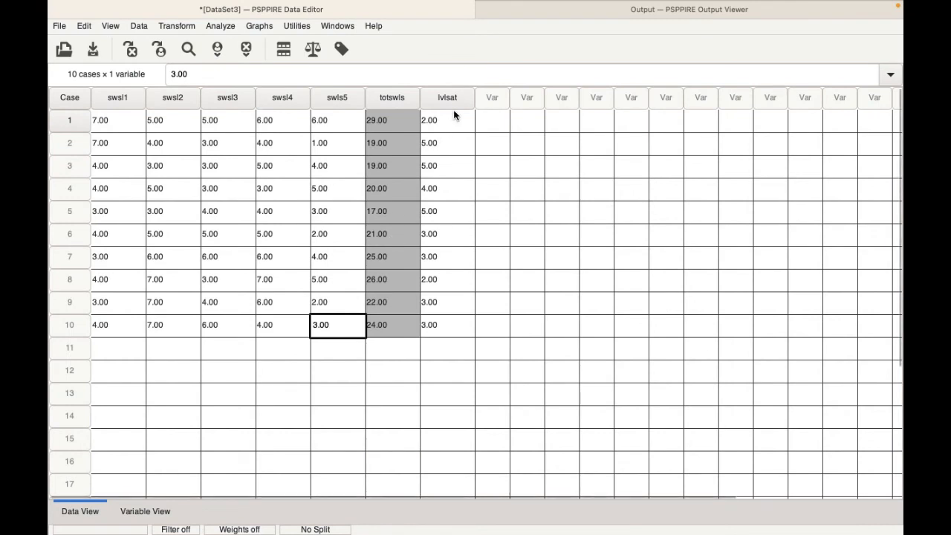
{"action": "mouse_move", "coordinate": [446, 98]}
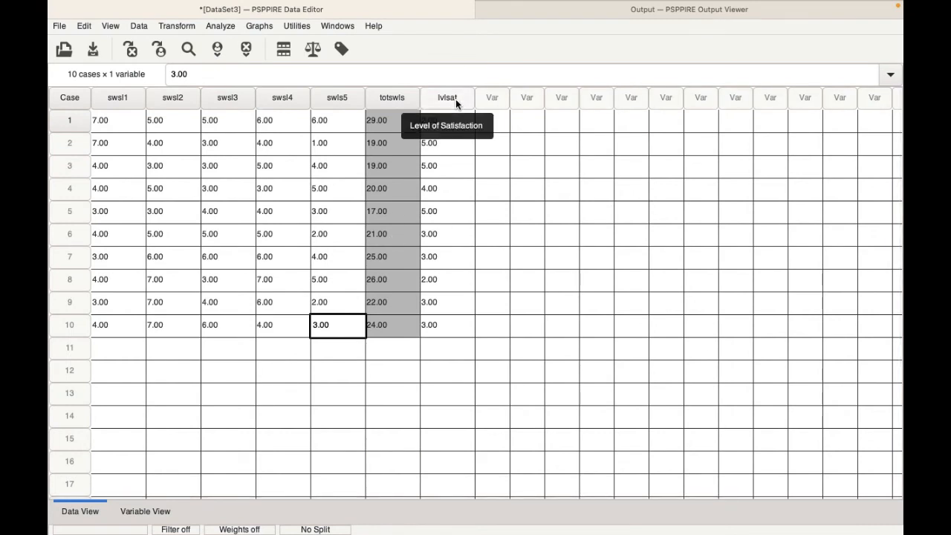
Switch to Variable View, where lvlsat appears as a seventh numeric variable
{"action": "left_click", "coordinate": [146, 511]}
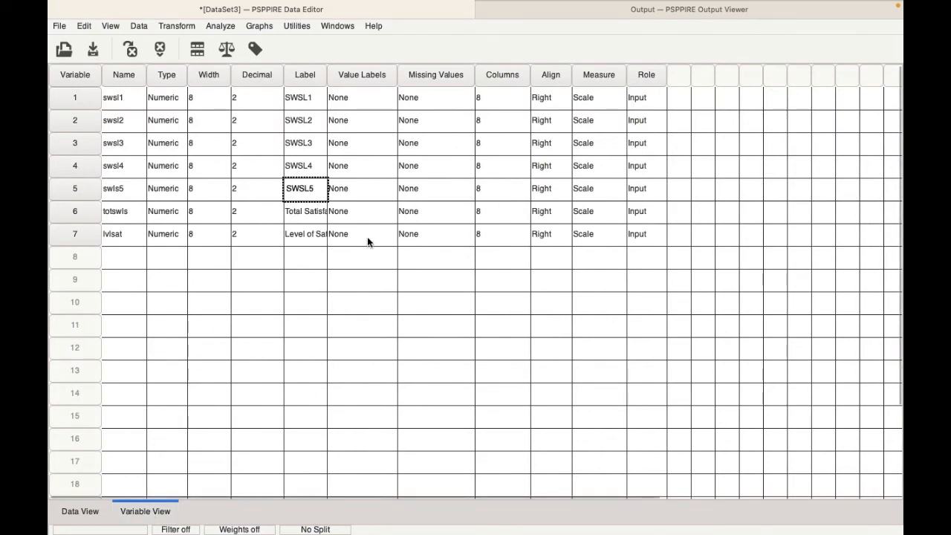
{"action": "mouse_move", "coordinate": [342, 245]}
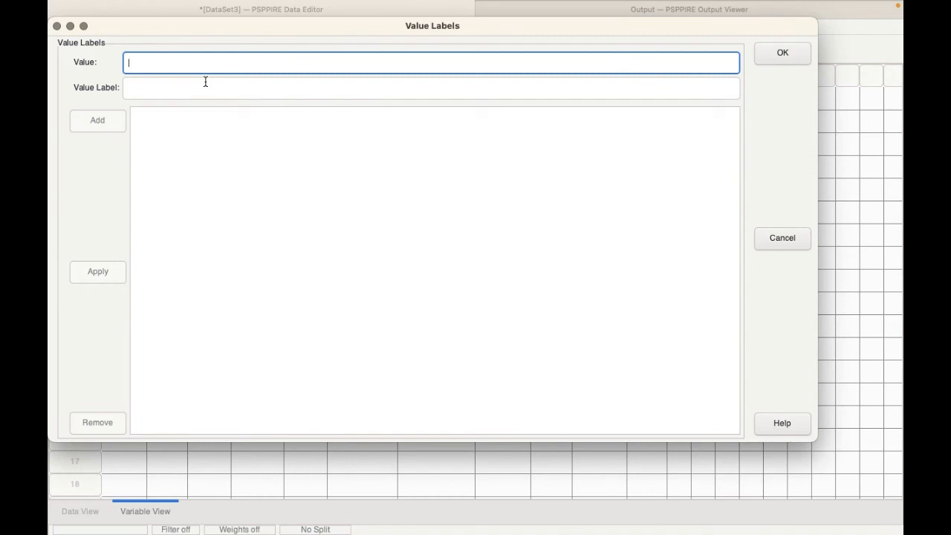
Add value label 1 = Extremely Satisfied for lvlsat
{"action": "left_click", "coordinate": [431, 88]}
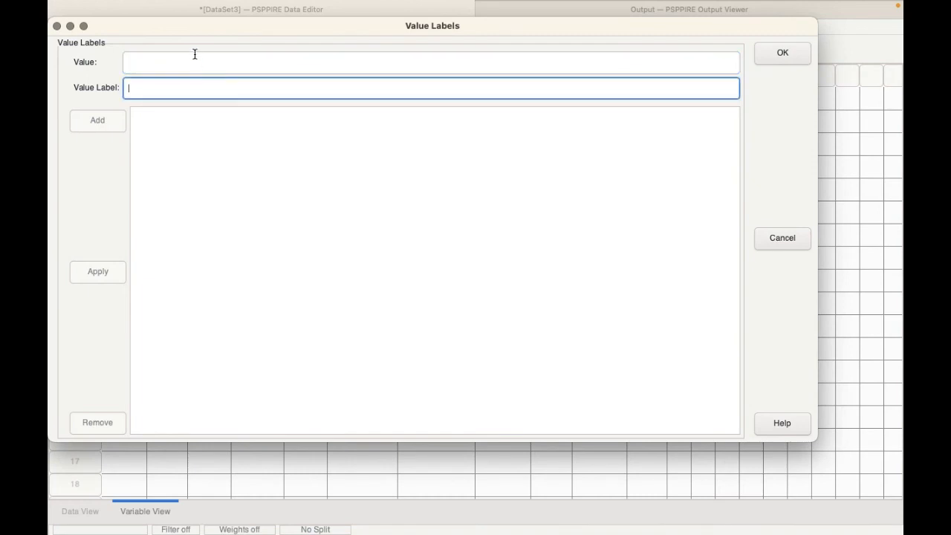
{"action": "type", "text": "1"}
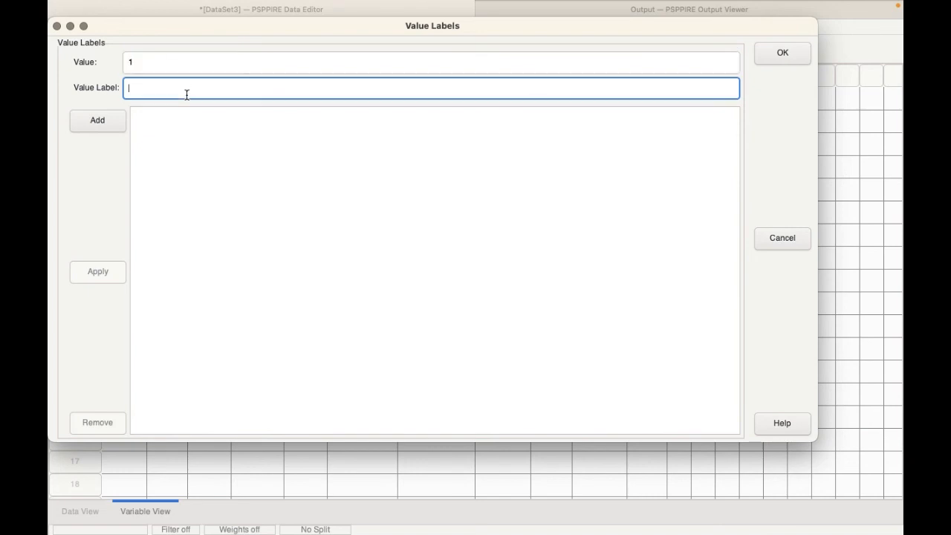
{"action": "type", "text": "E"}
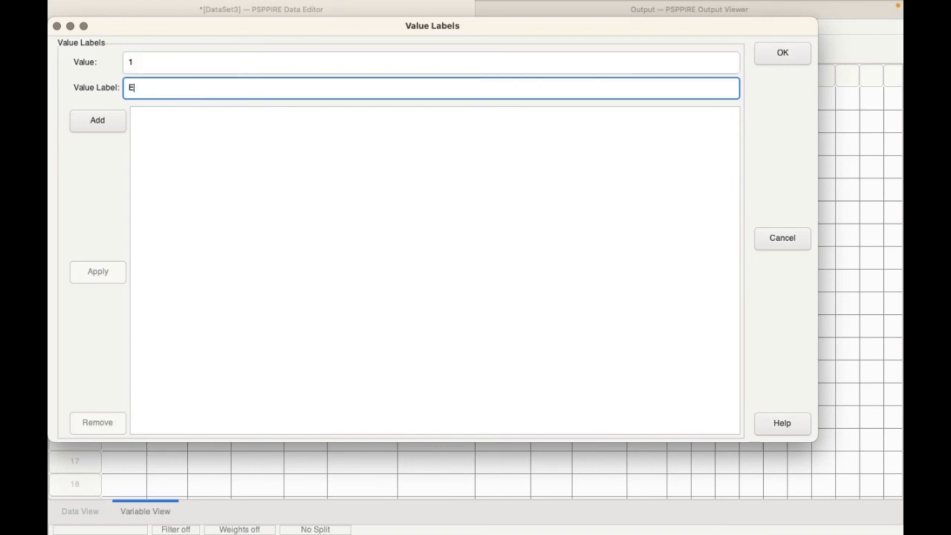
{"action": "type", "text": "xtremelt"}
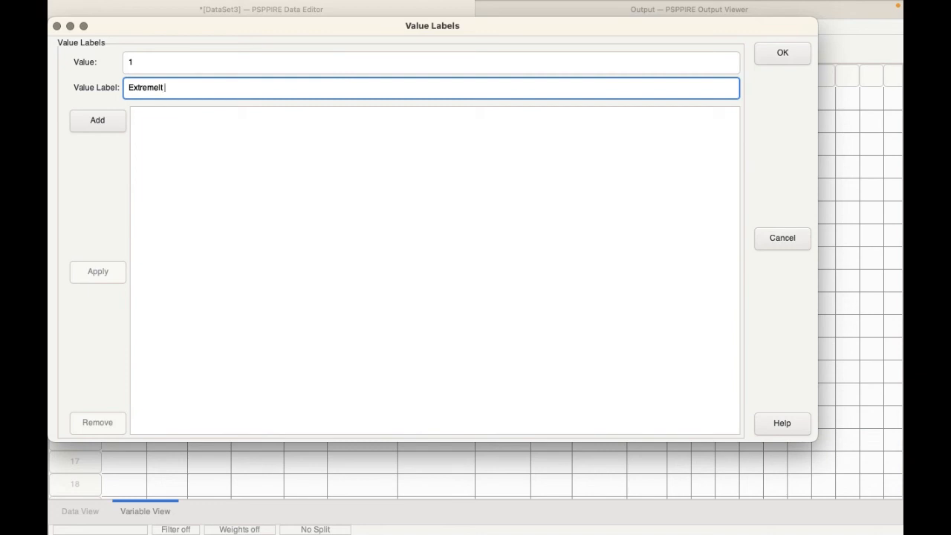
{"action": "key", "text": "Backspace"}
{"action": "type", "text": "y Satsi"}
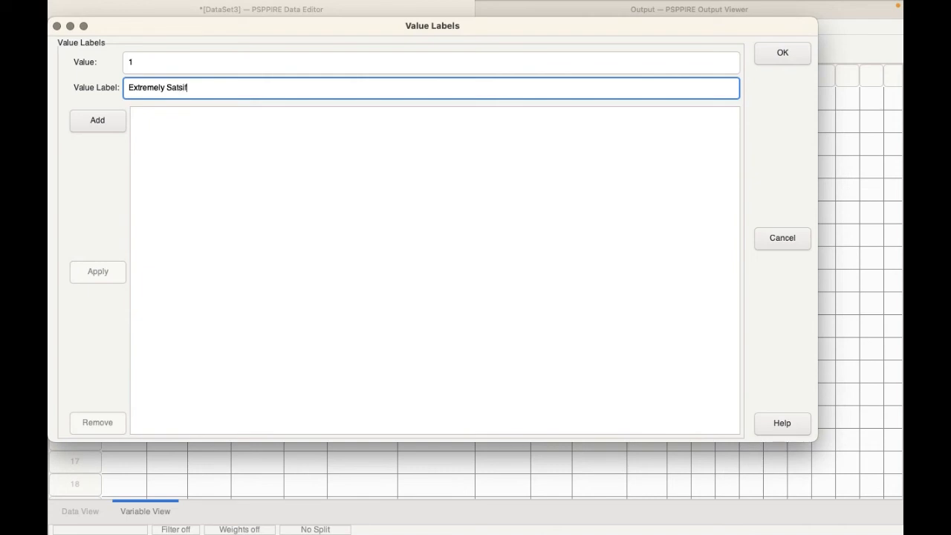
{"action": "type", "text": "fied"}
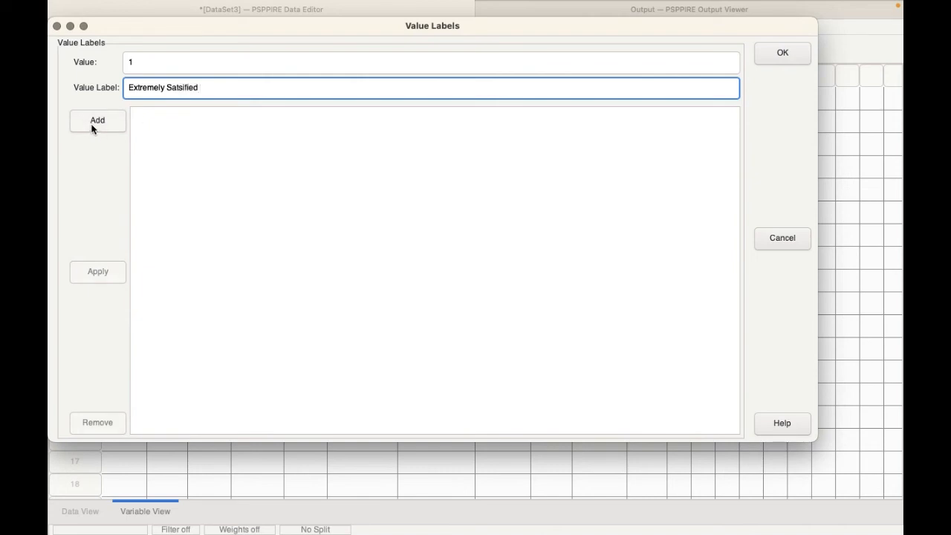
{"action": "left_click", "coordinate": [97, 119]}
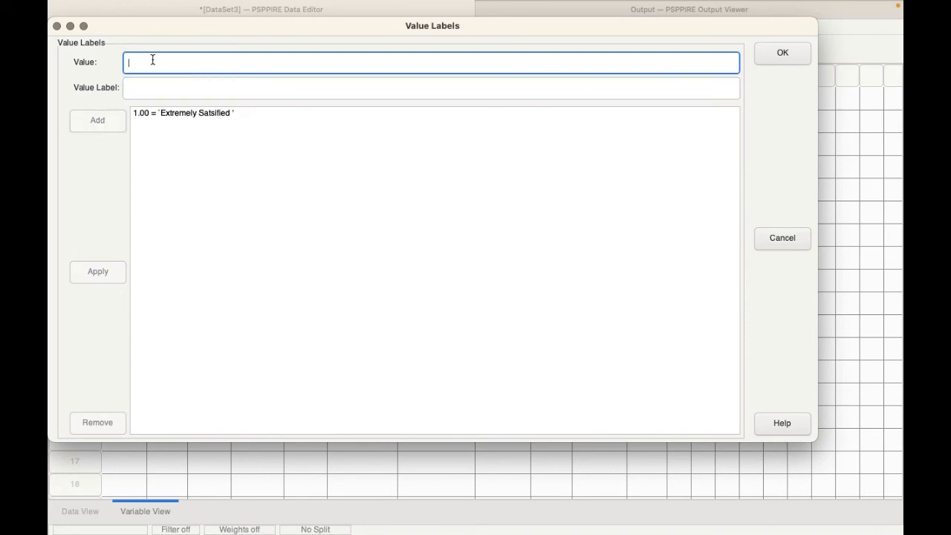
Add value labels 2 = Satisfied and 3 = Slightly Satisfied
{"action": "type", "text": "2"}
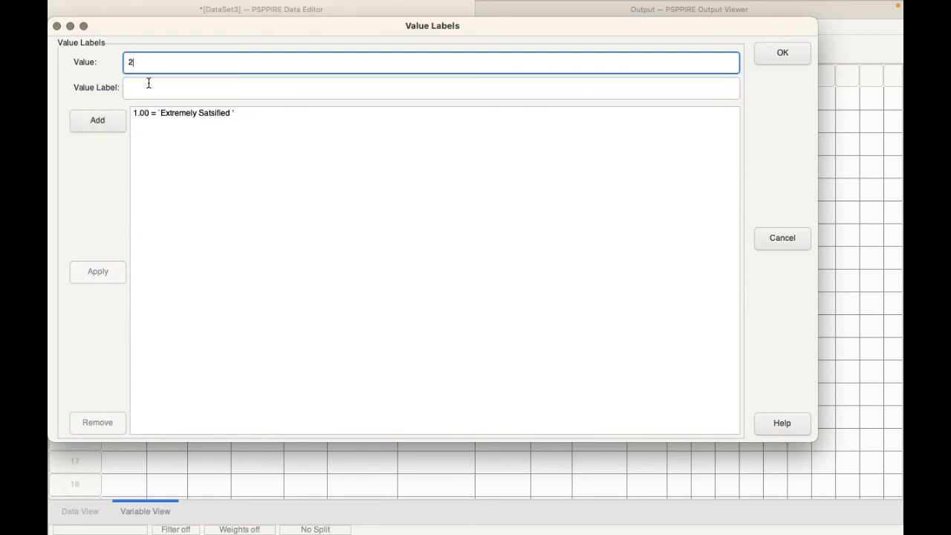
{"action": "type", "text": "Satis"}
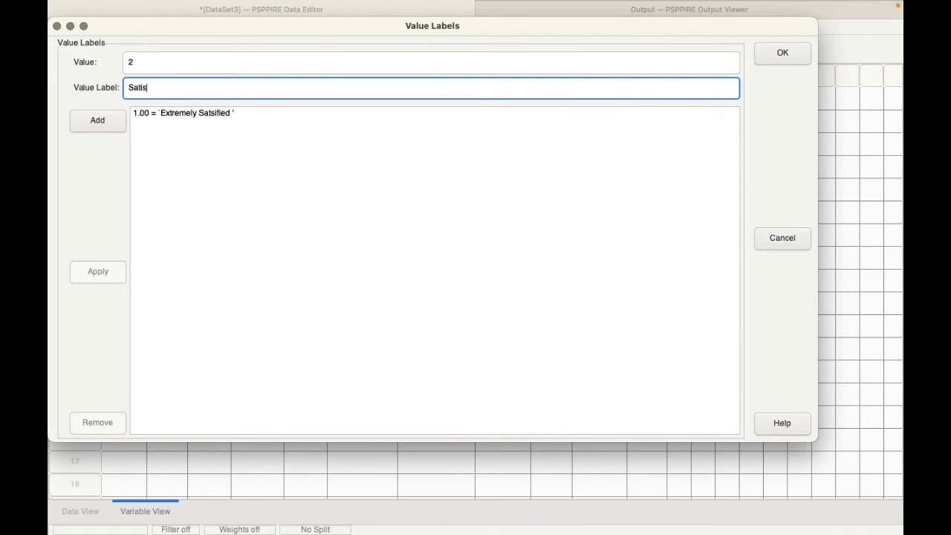
{"action": "left_click", "coordinate": [96, 119]}
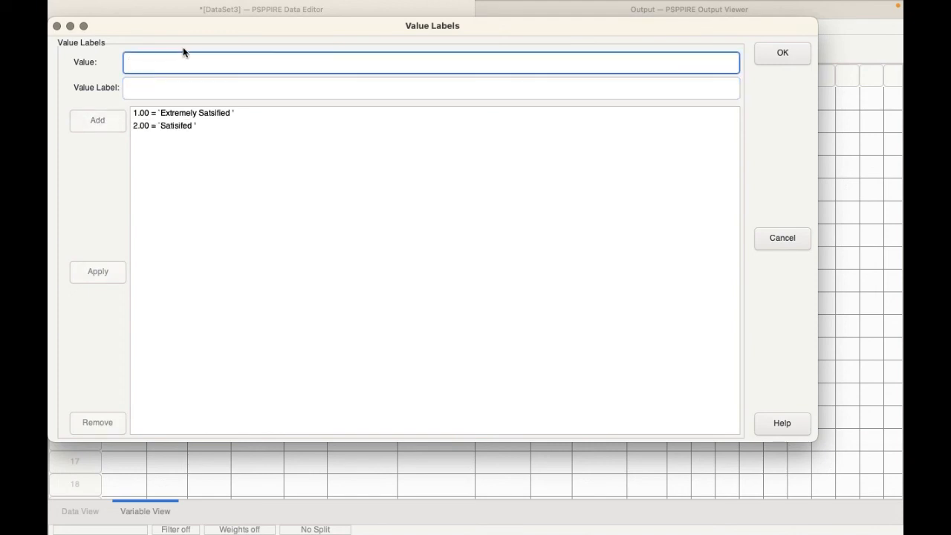
{"action": "type", "text": "3"}
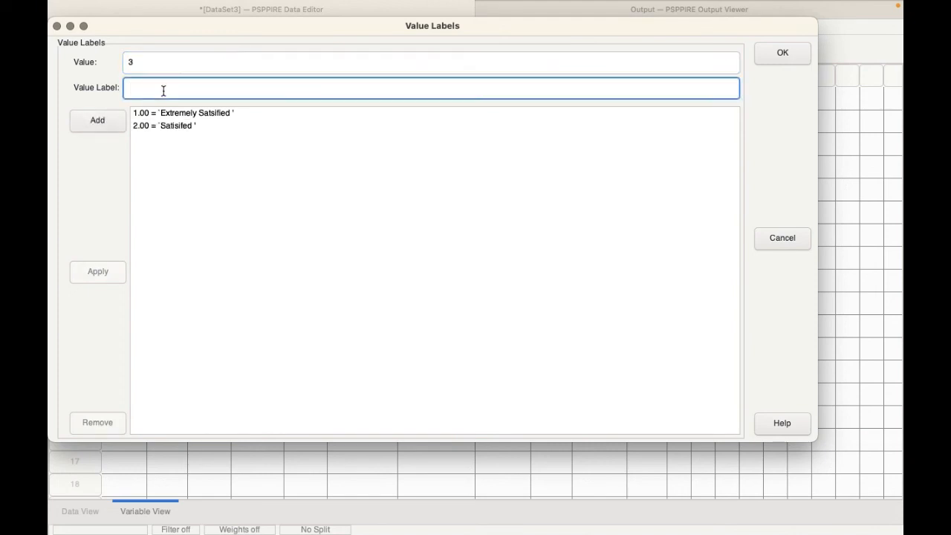
{"action": "type", "text": "S"}
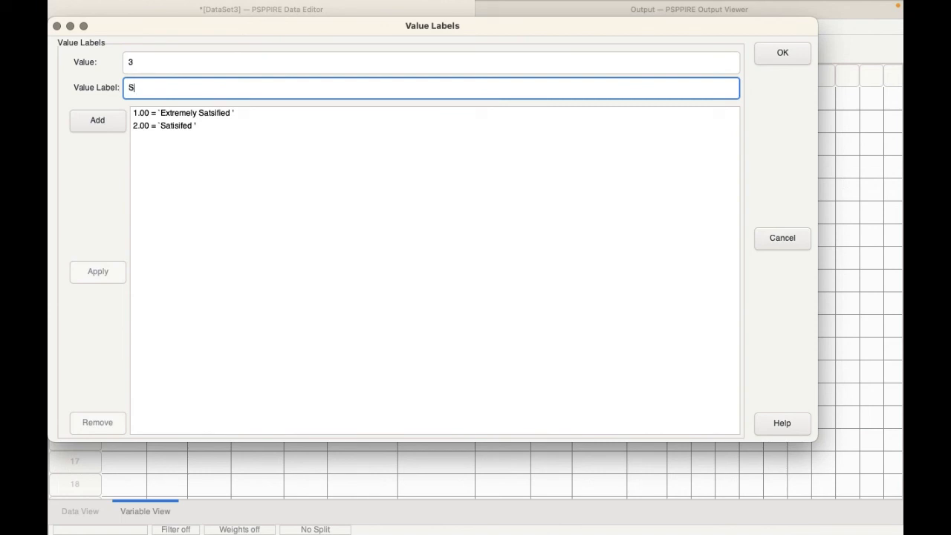
{"action": "type", "text": "lightly"}
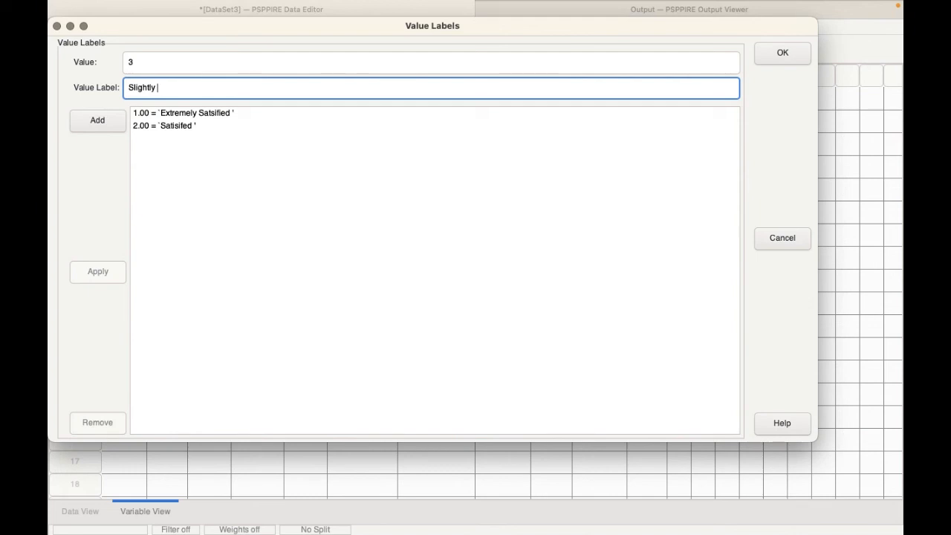
{"action": "type", "text": "Satisfied"}
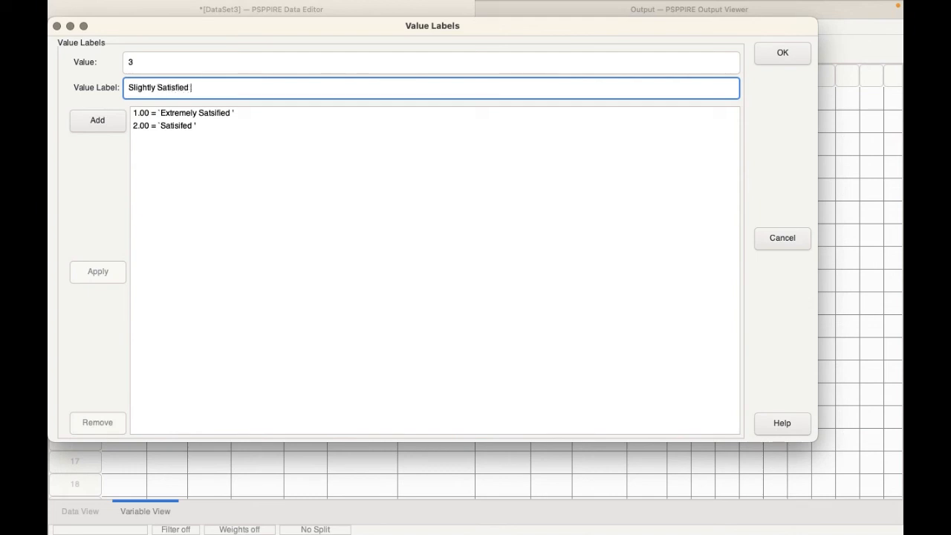
{"action": "left_click", "coordinate": [98, 119]}
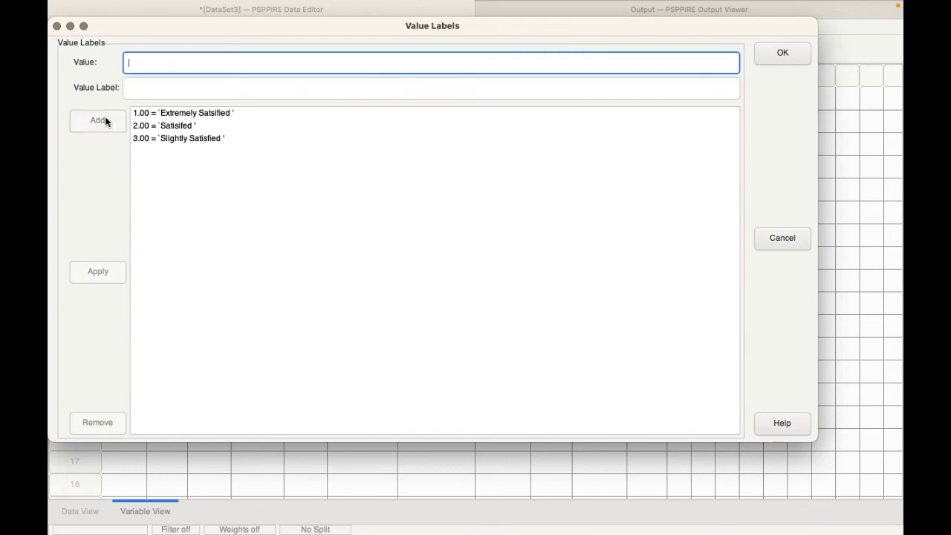
Add value labels 4 = Neutral and 5 = Slightly dissatisfied
{"action": "type", "text": "4"}
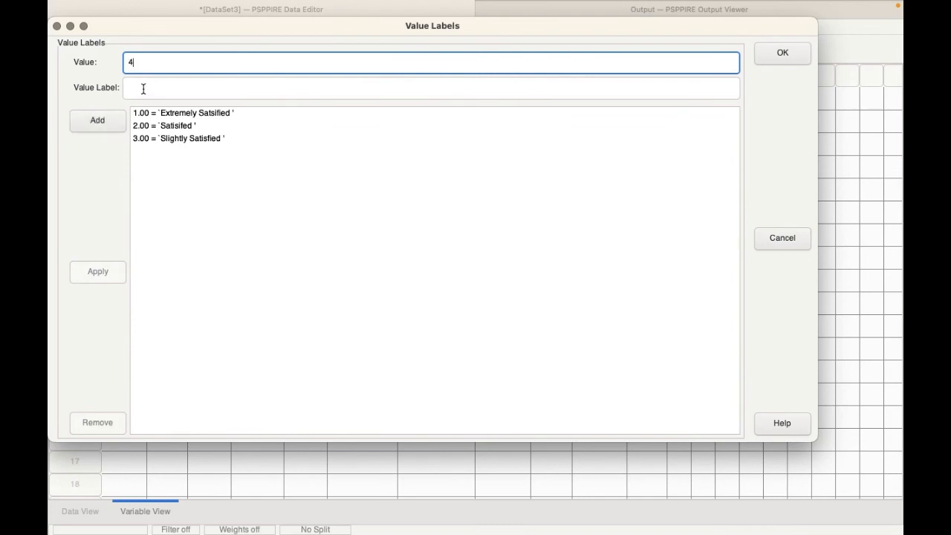
{"action": "type", "text": "N"}
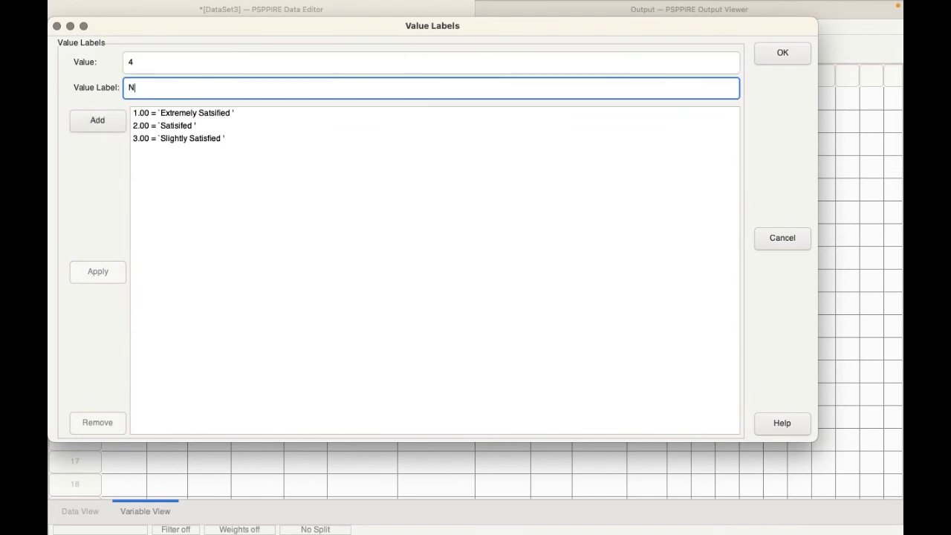
{"action": "type", "text": "eutral"}
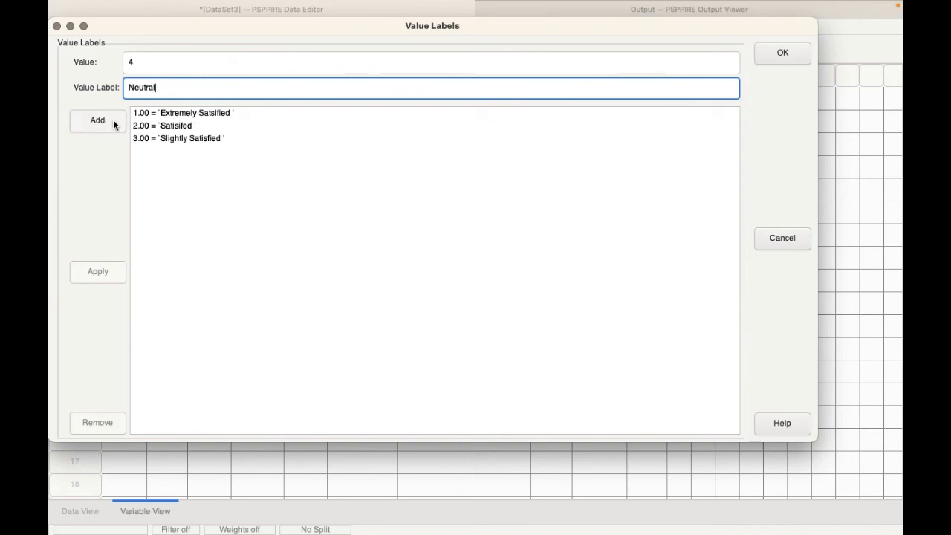
{"action": "left_click", "coordinate": [96, 119]}
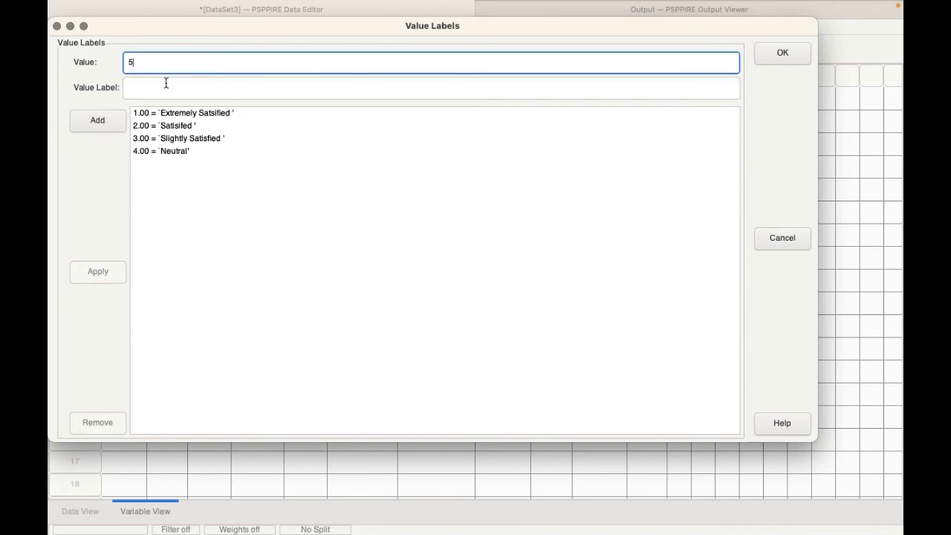
{"action": "left_click", "coordinate": [431, 87]}
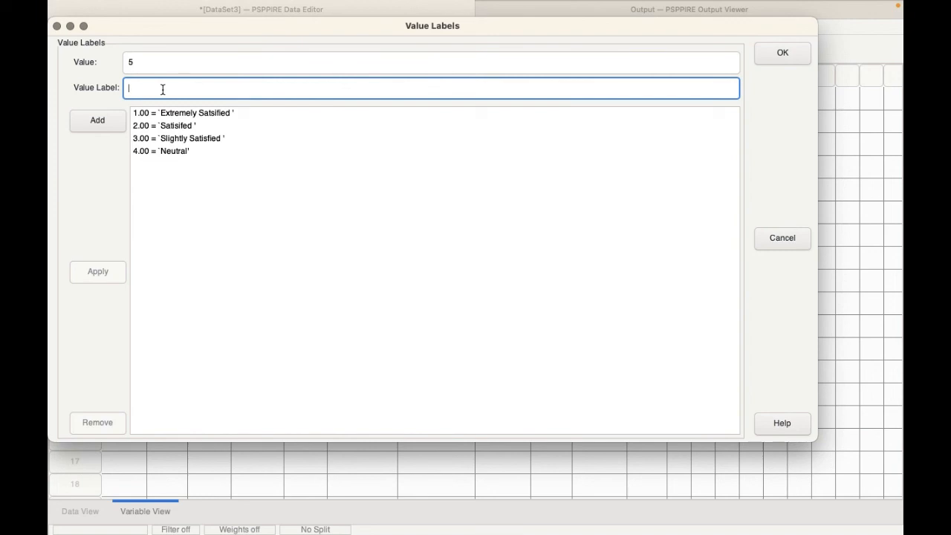
{"action": "type", "text": "Slightly di"}
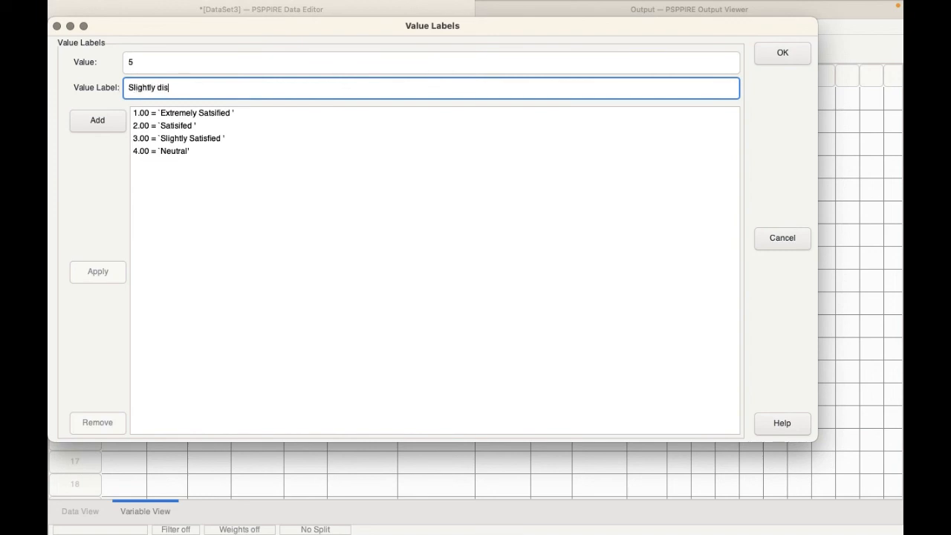
{"action": "type", "text": "satisfied"}
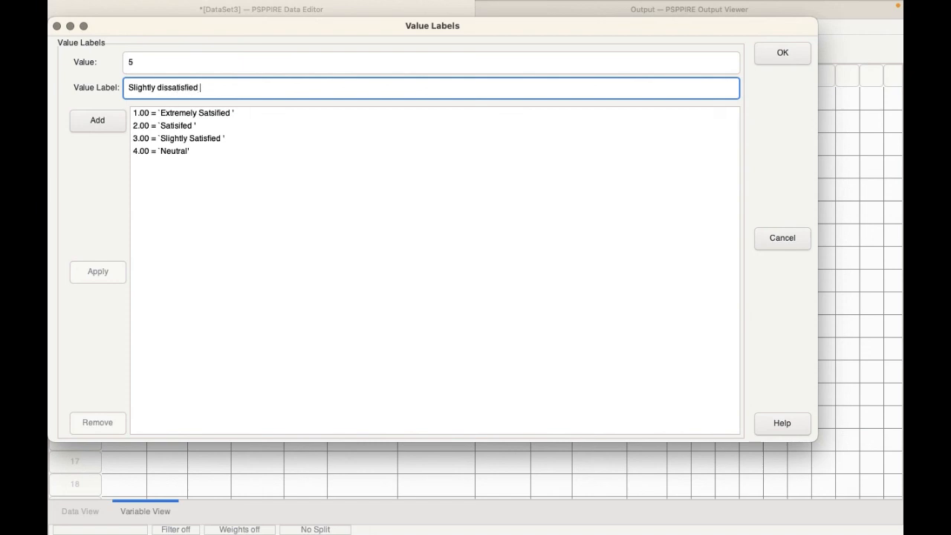
{"action": "left_click", "coordinate": [98, 119]}
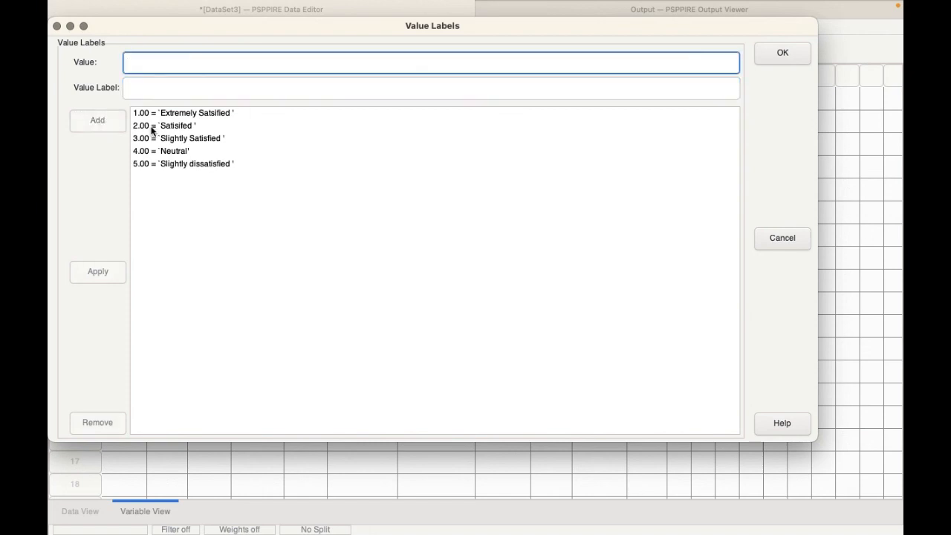
Add value labels 6 = Dissatisfied and 7 = Extremely dissatisfied
{"action": "type", "text": "6"}
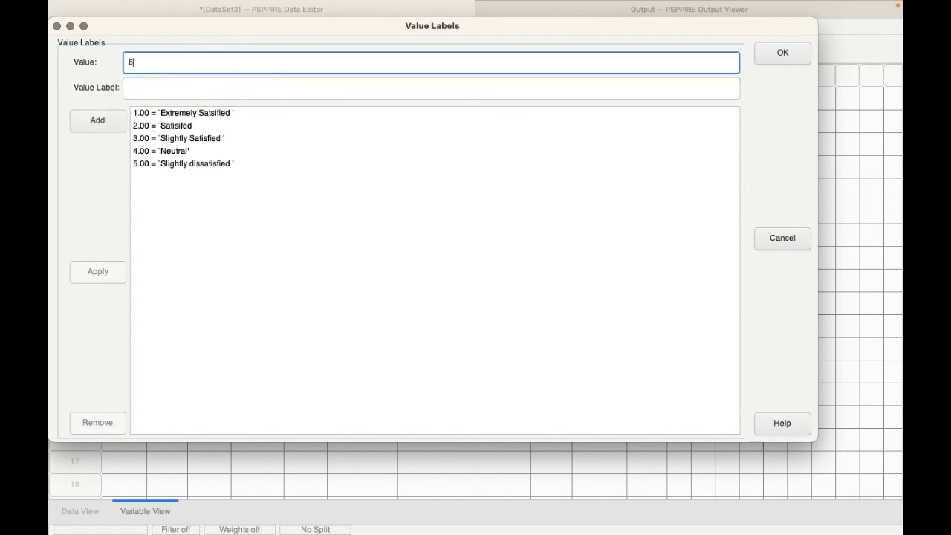
{"action": "left_click", "coordinate": [431, 86]}
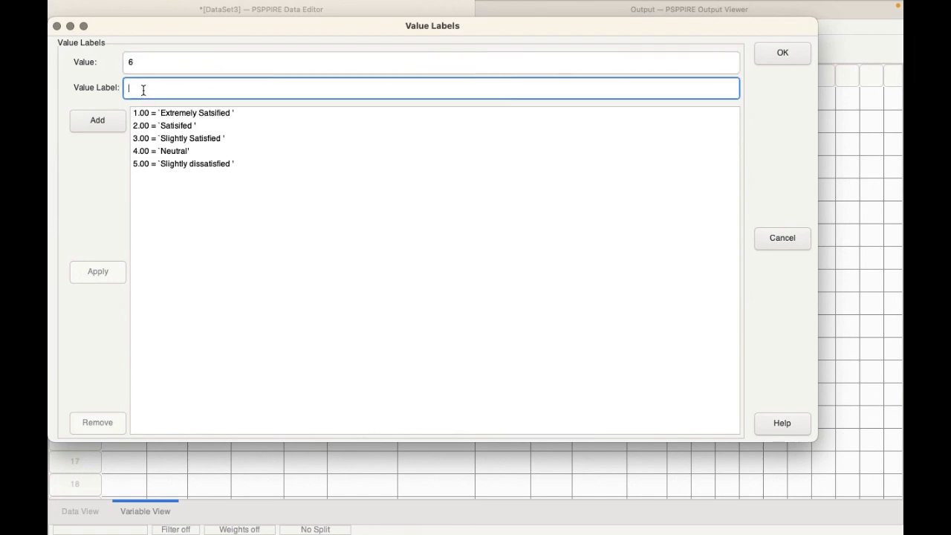
{"action": "type", "text": "Dissatisfied"}
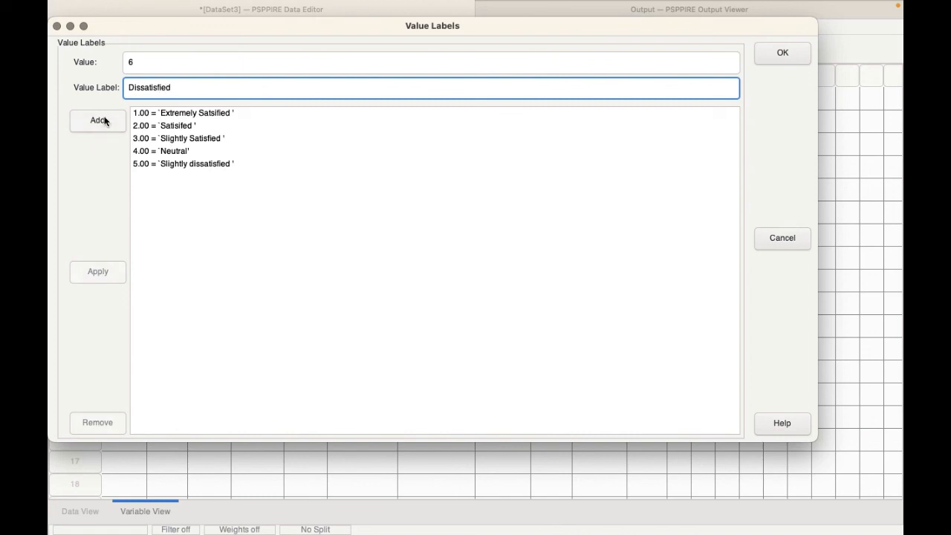
{"action": "left_click", "coordinate": [98, 119]}
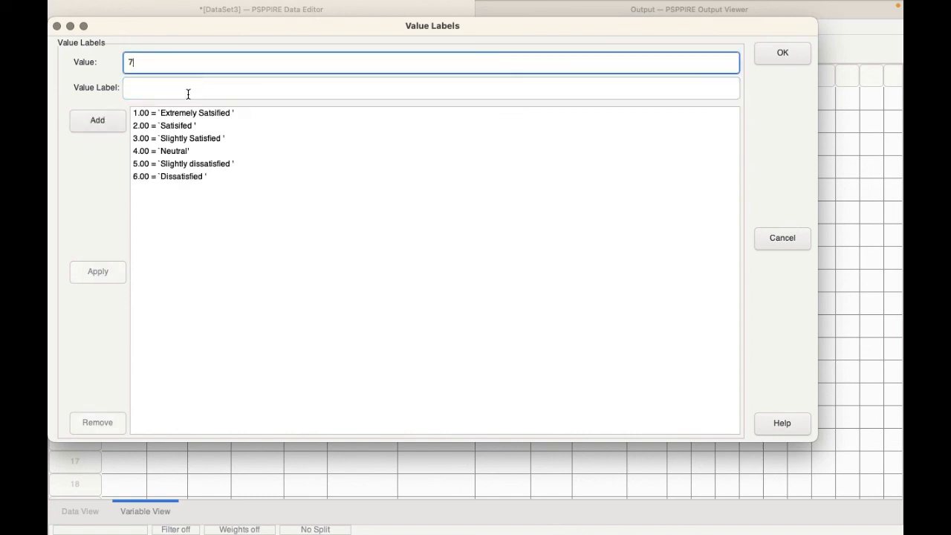
{"action": "type", "text": "Extremely dissatisf"}
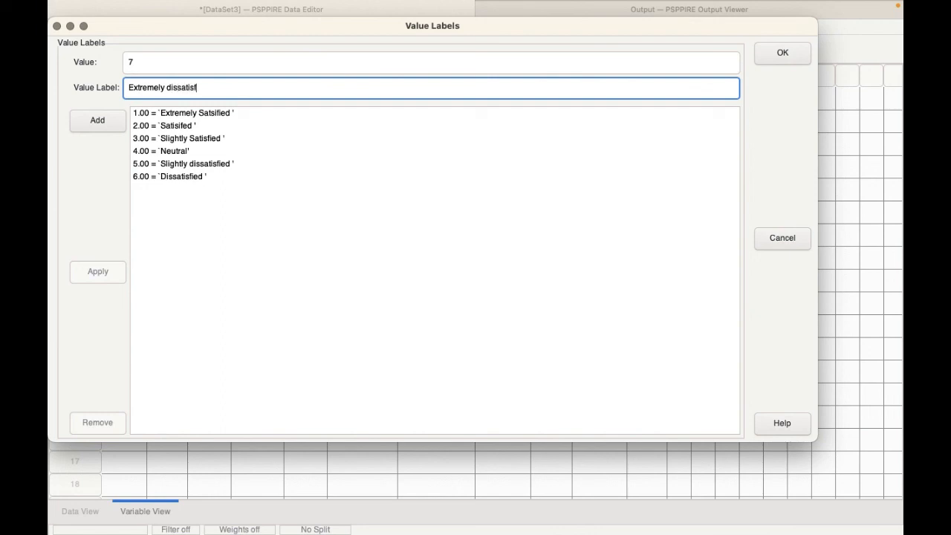
{"action": "key", "text": "Backspace"}
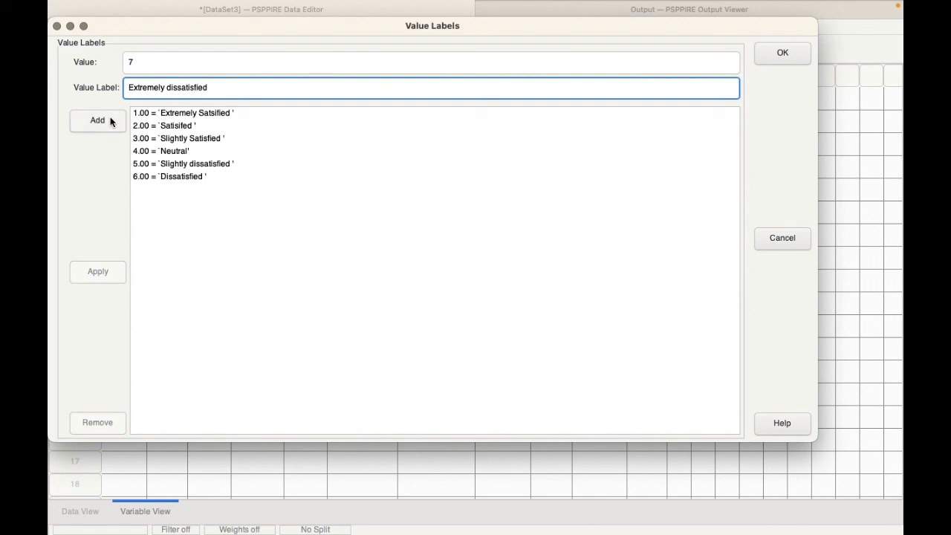
{"action": "left_click", "coordinate": [98, 119]}
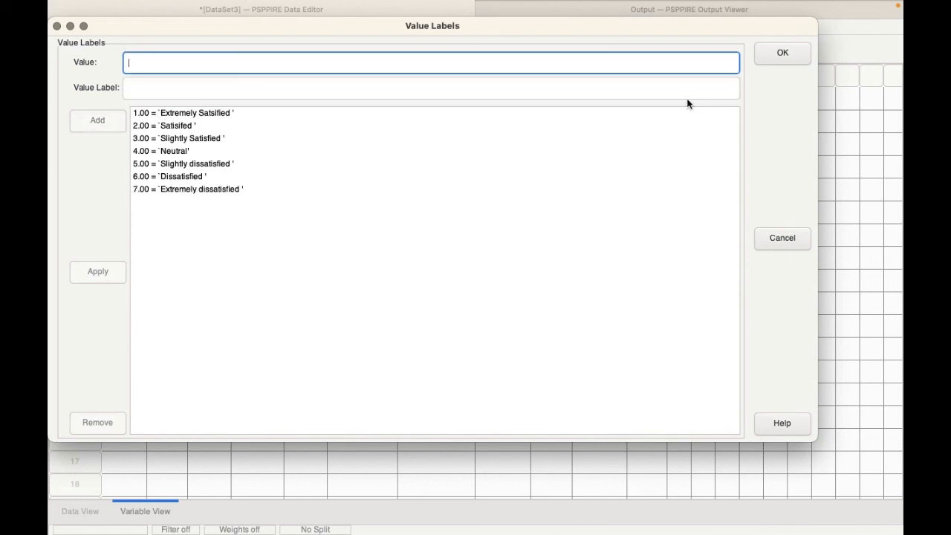
Confirm the seven value labels so they are saved in lvlsat's variable definition
{"action": "left_click", "coordinate": [782, 52]}
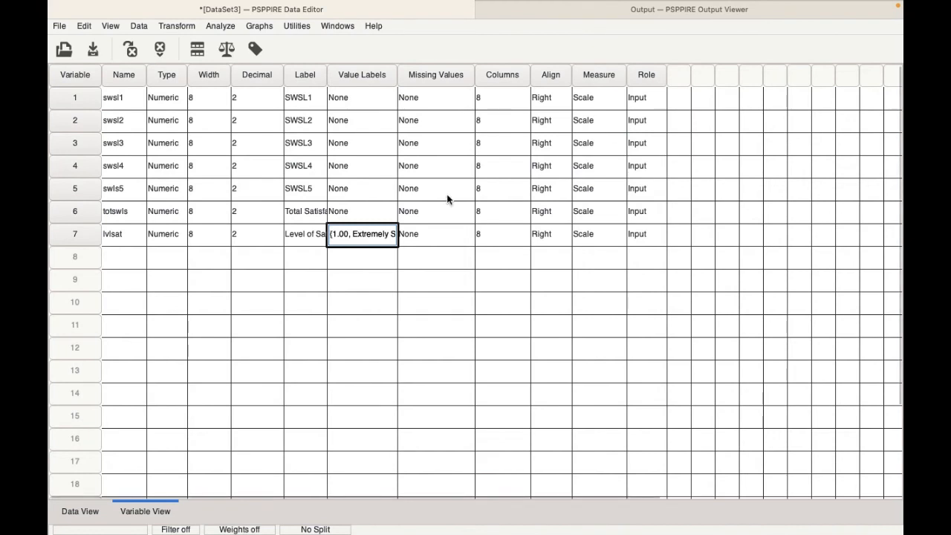
{"action": "mouse_move", "coordinate": [357, 202]}
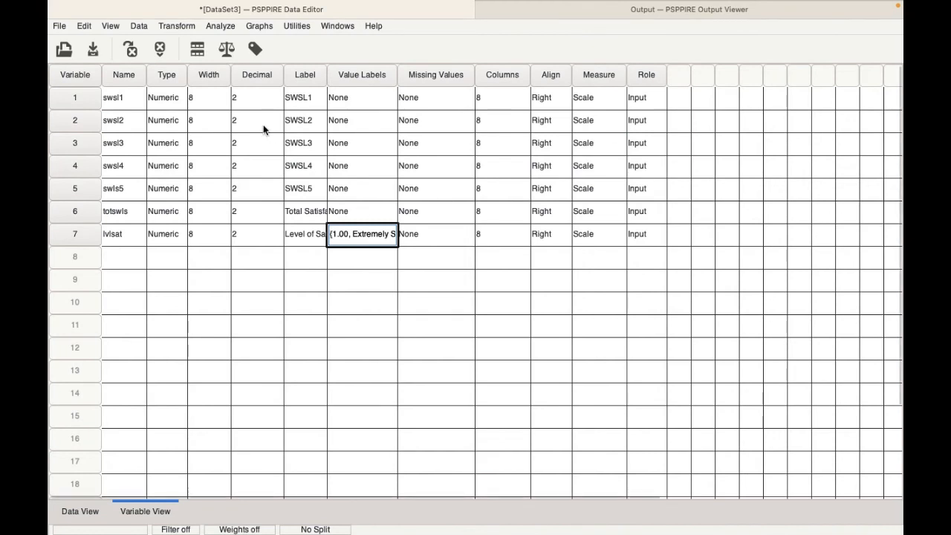
{"action": "mouse_move", "coordinate": [245, 96]}
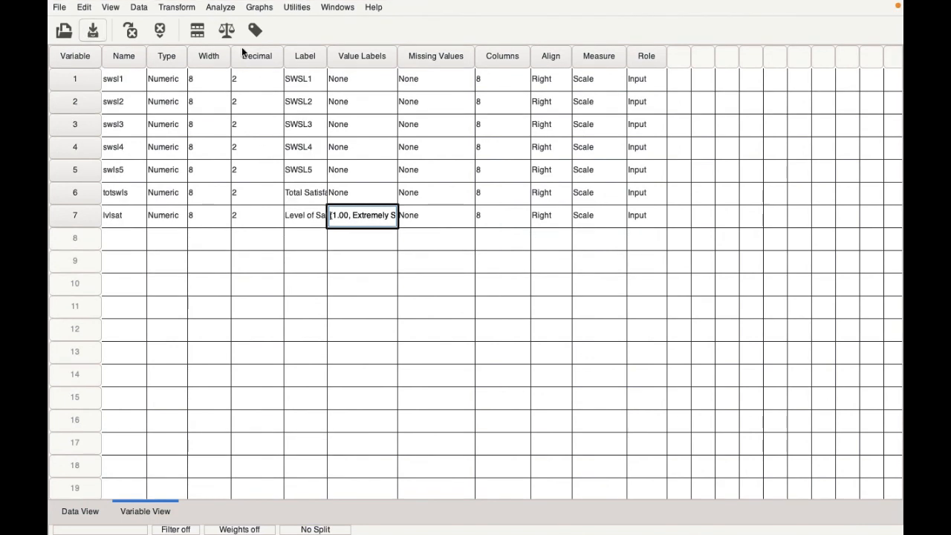
Run Frequencies on lvlsat from Analyze > Descriptive Statistics
{"action": "left_click", "coordinate": [220, 8]}
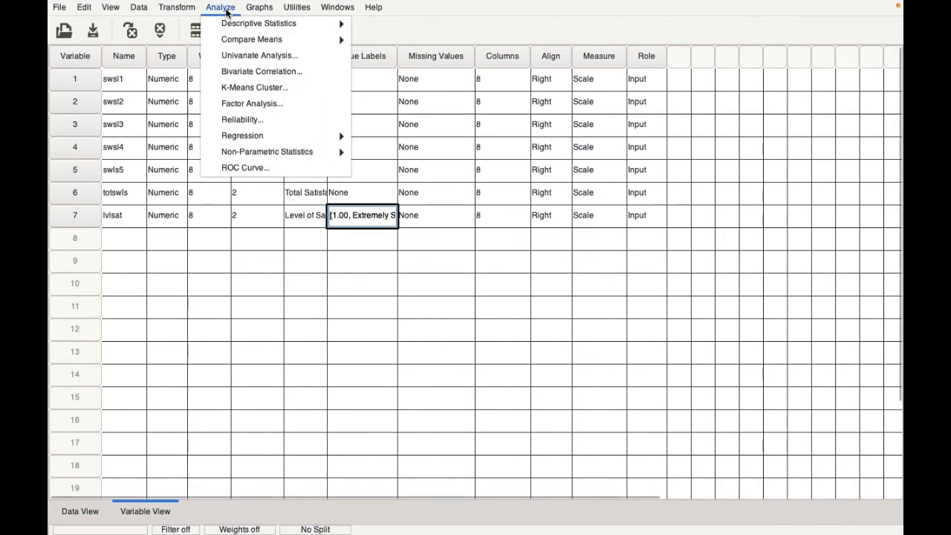
{"action": "mouse_move", "coordinate": [259, 24]}
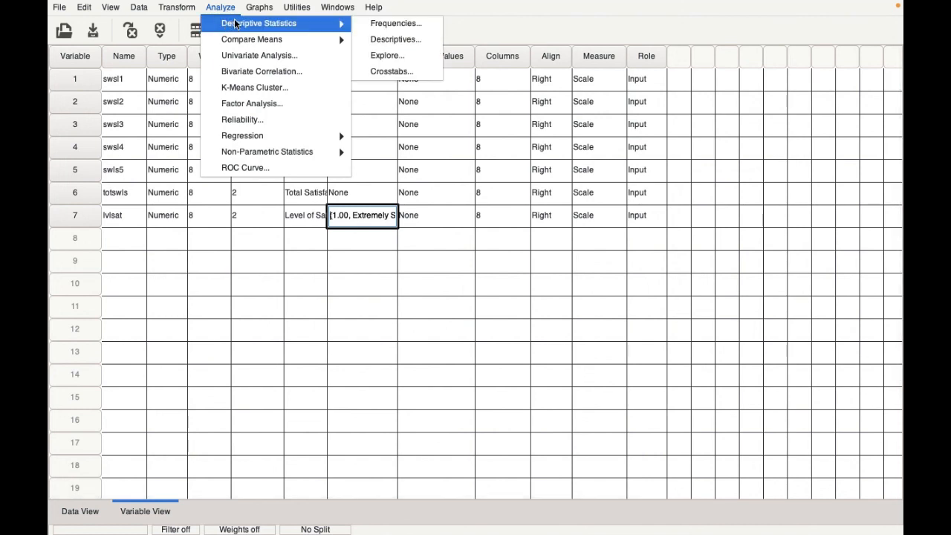
{"action": "left_click", "coordinate": [396, 23]}
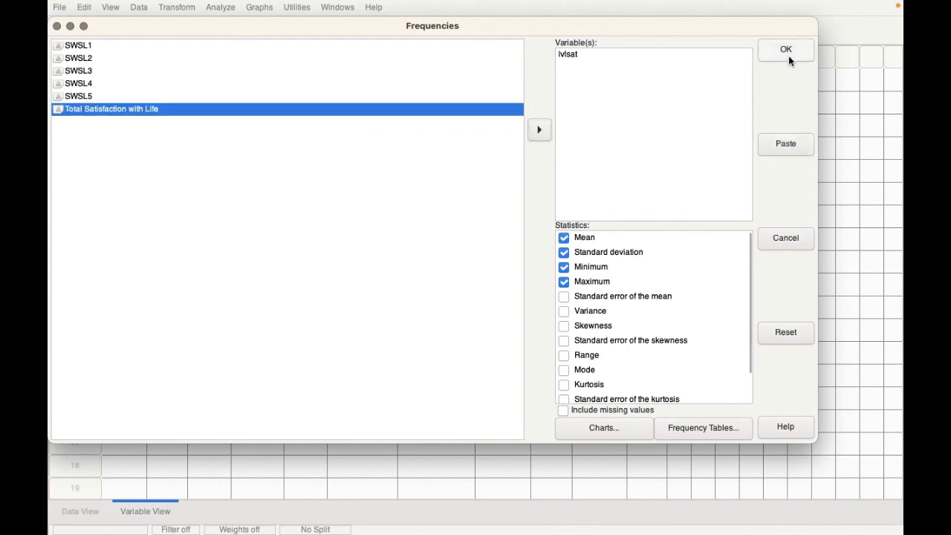
{"action": "left_click", "coordinate": [785, 49]}
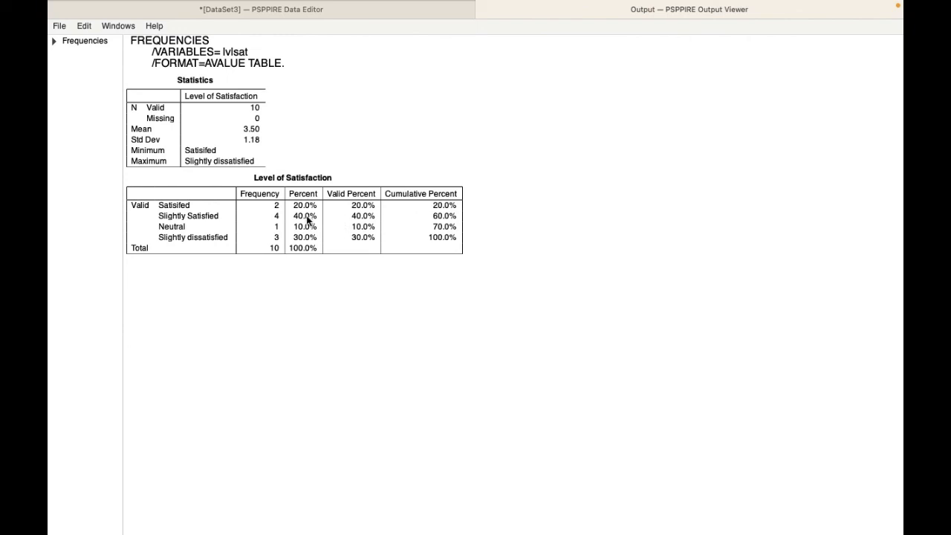
{"action": "mouse_move", "coordinate": [309, 223]}
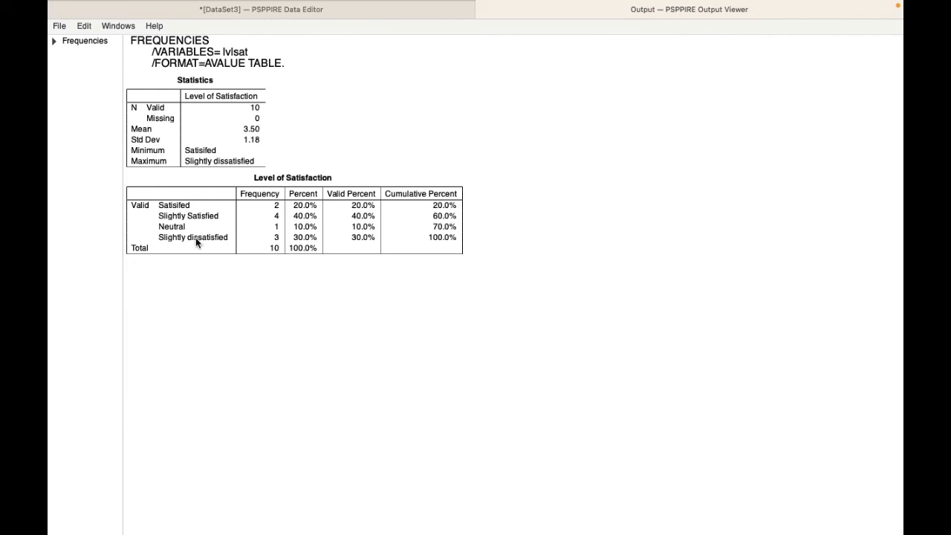
{"action": "mouse_move", "coordinate": [199, 239]}
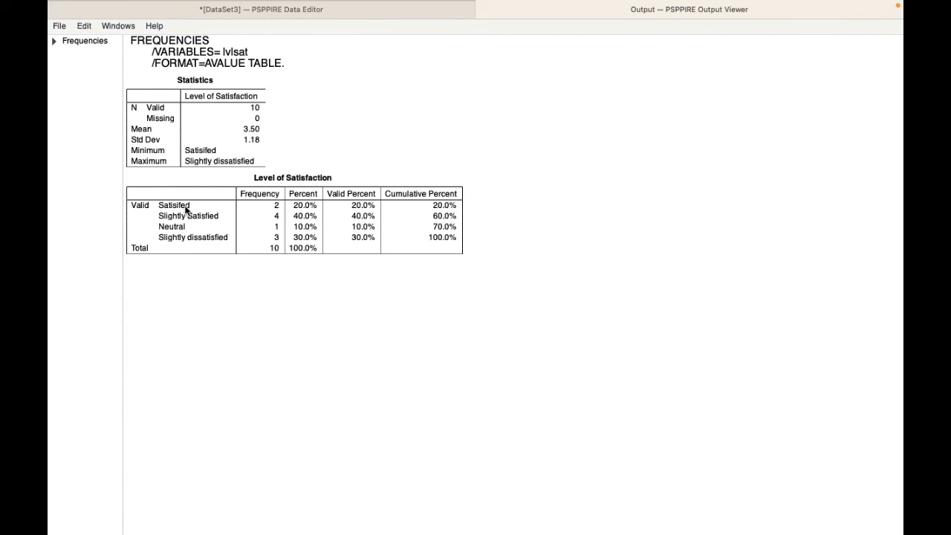
{"action": "mouse_move", "coordinate": [181, 228]}
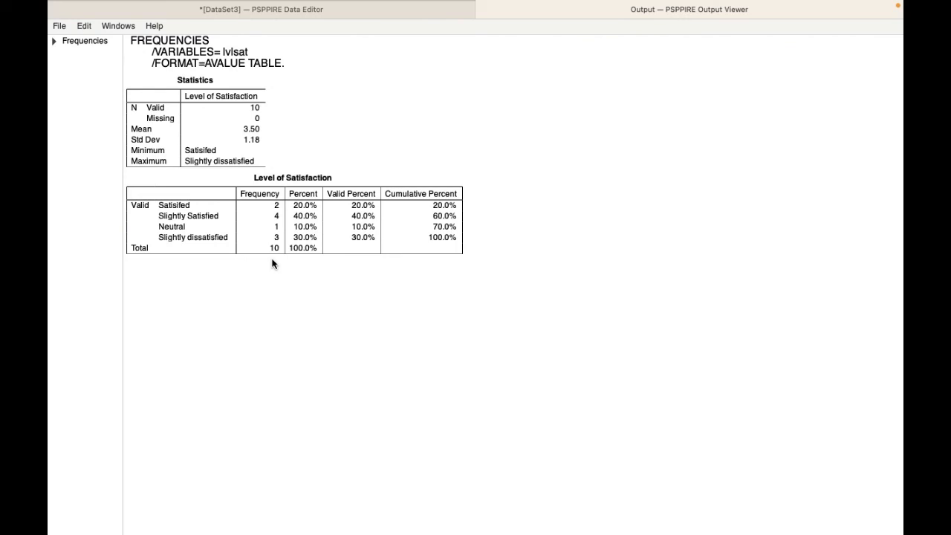
{"action": "mouse_move", "coordinate": [304, 220]}
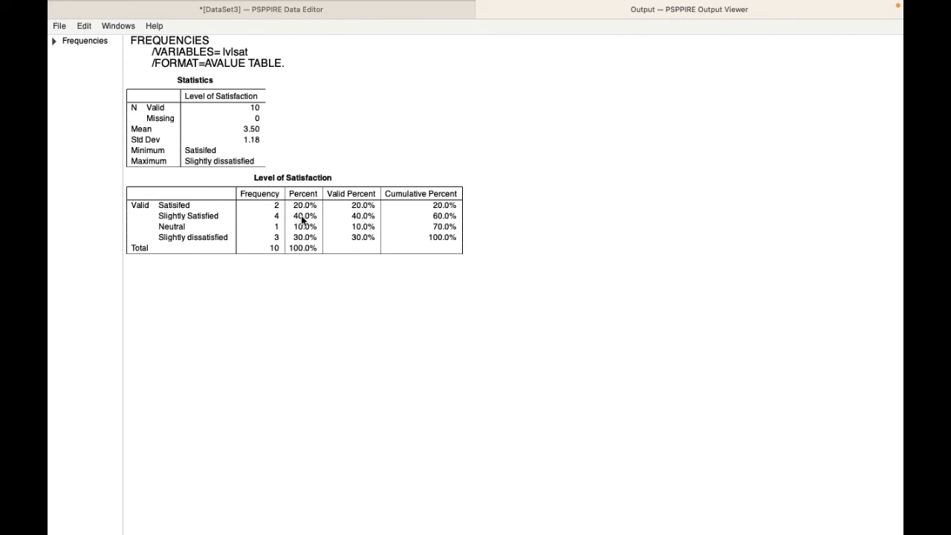
{"action": "mouse_move", "coordinate": [296, 248]}
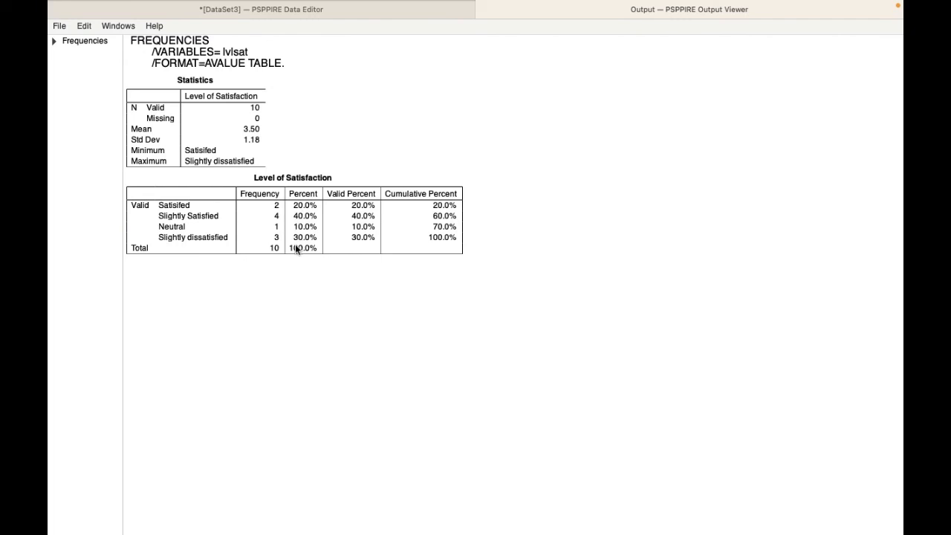
{"action": "mouse_move", "coordinate": [327, 296]}
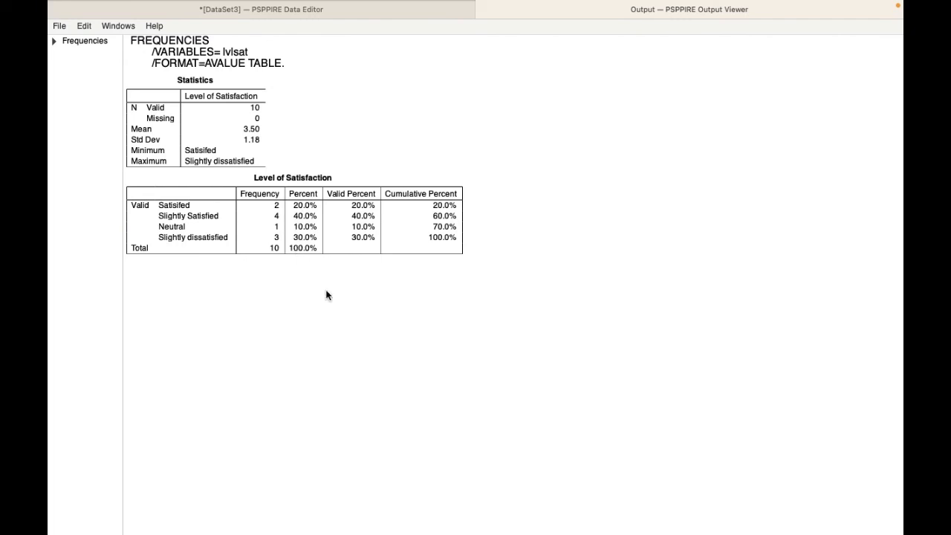